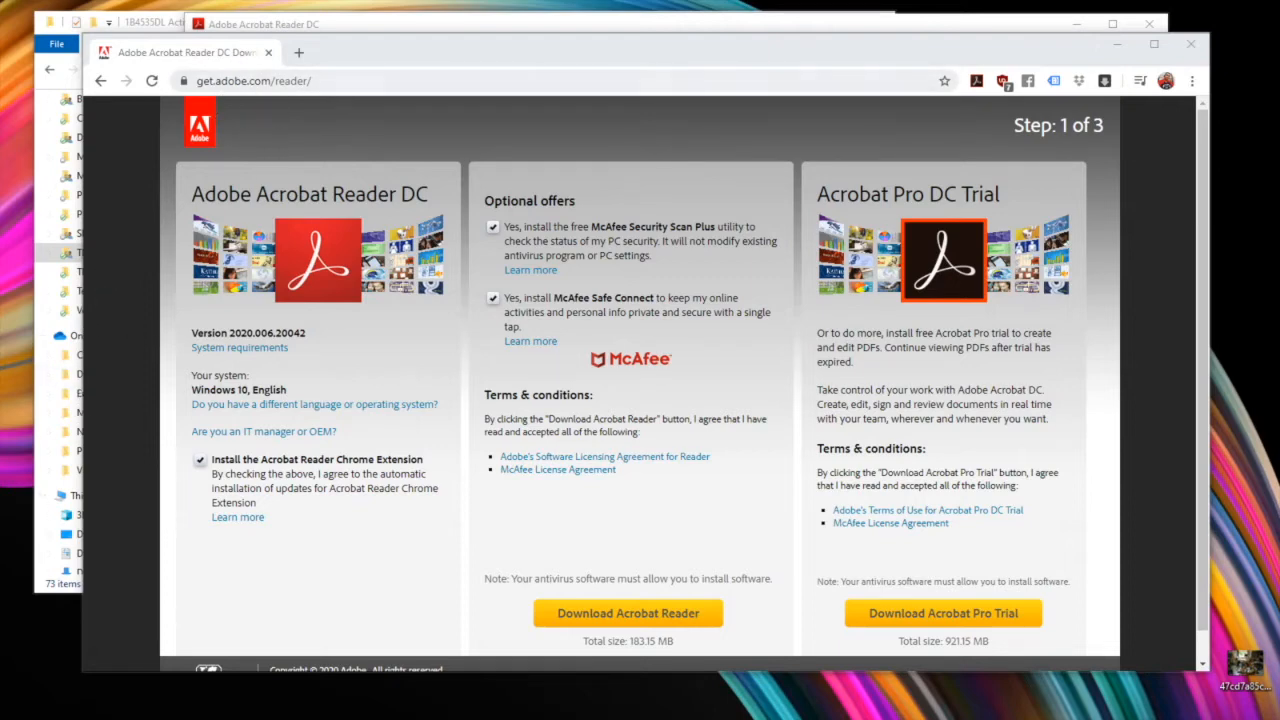
mouse_move(271, 140)
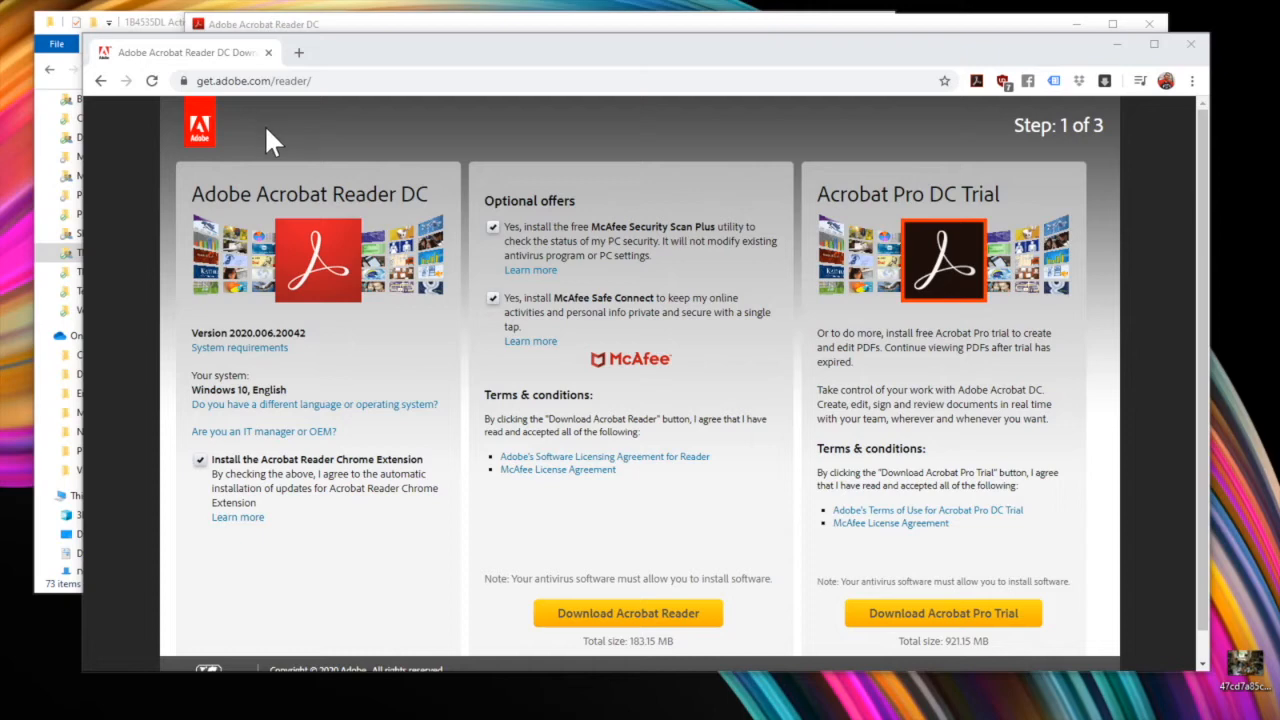
mouse_move(305, 263)
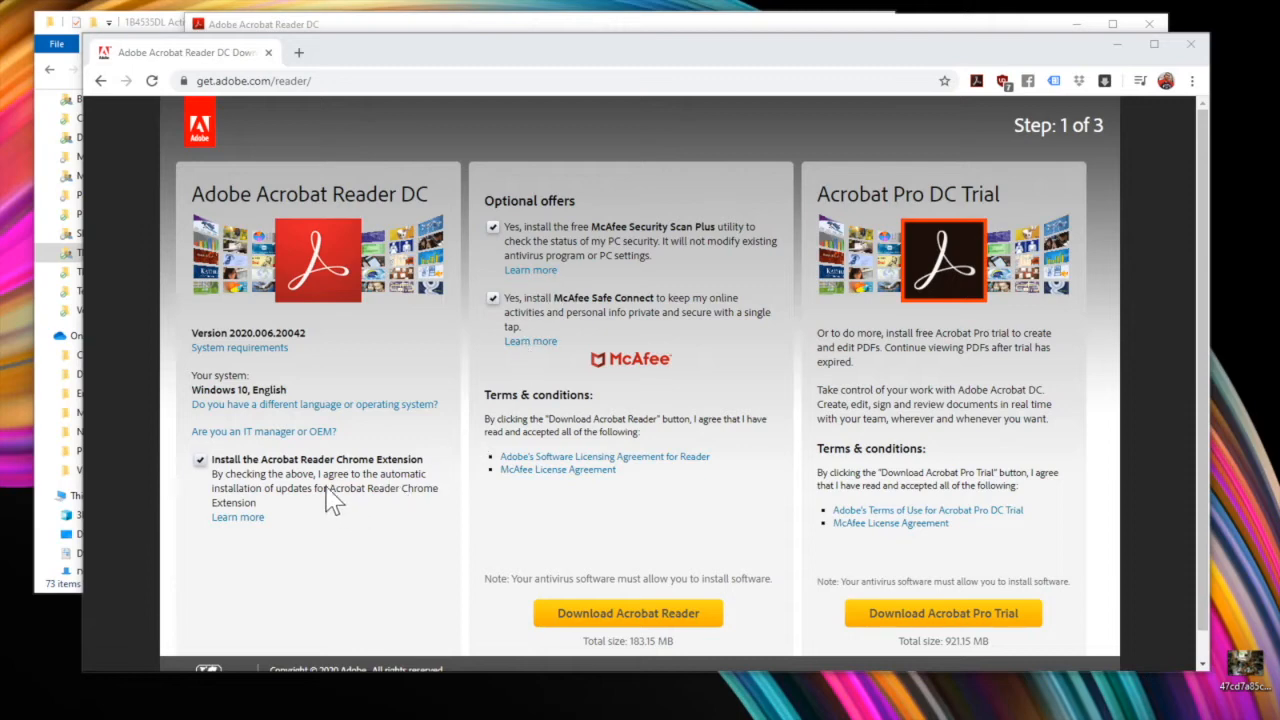
mouse_move(320, 517)
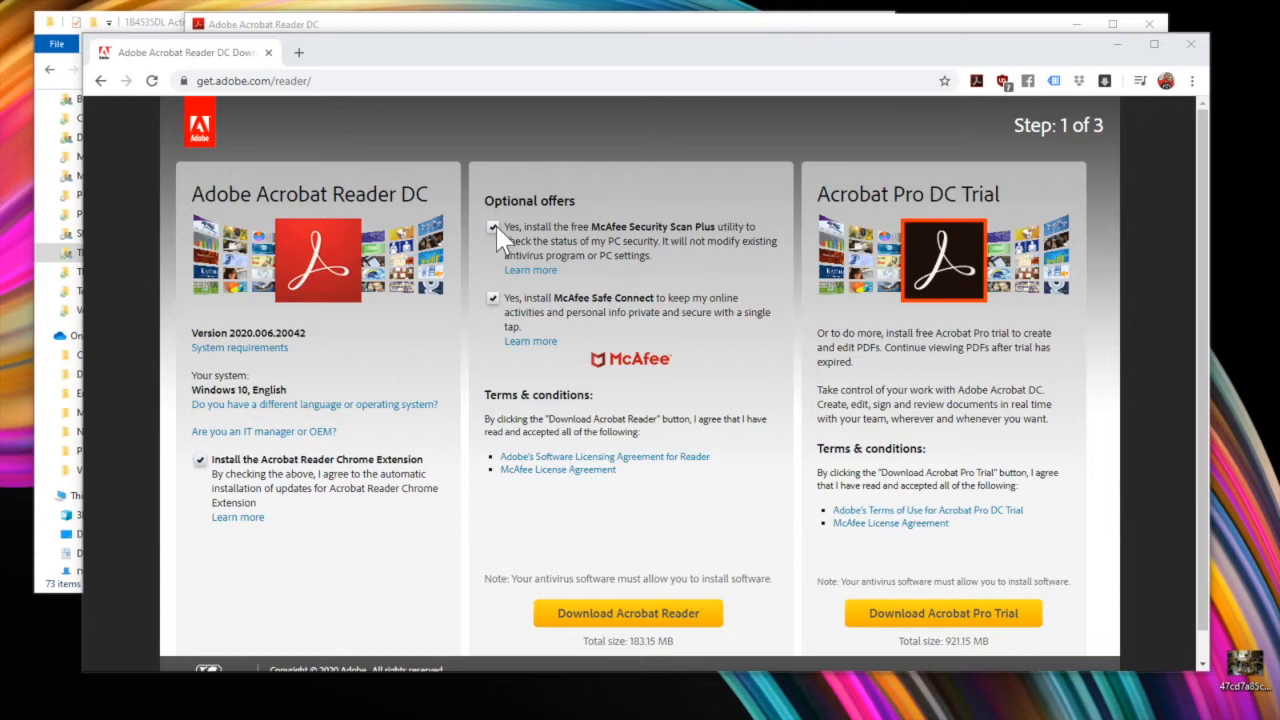
- Decline the McAfee Safe Connect offer and the Acrobat Reader Chrome Extension
click(493, 298)
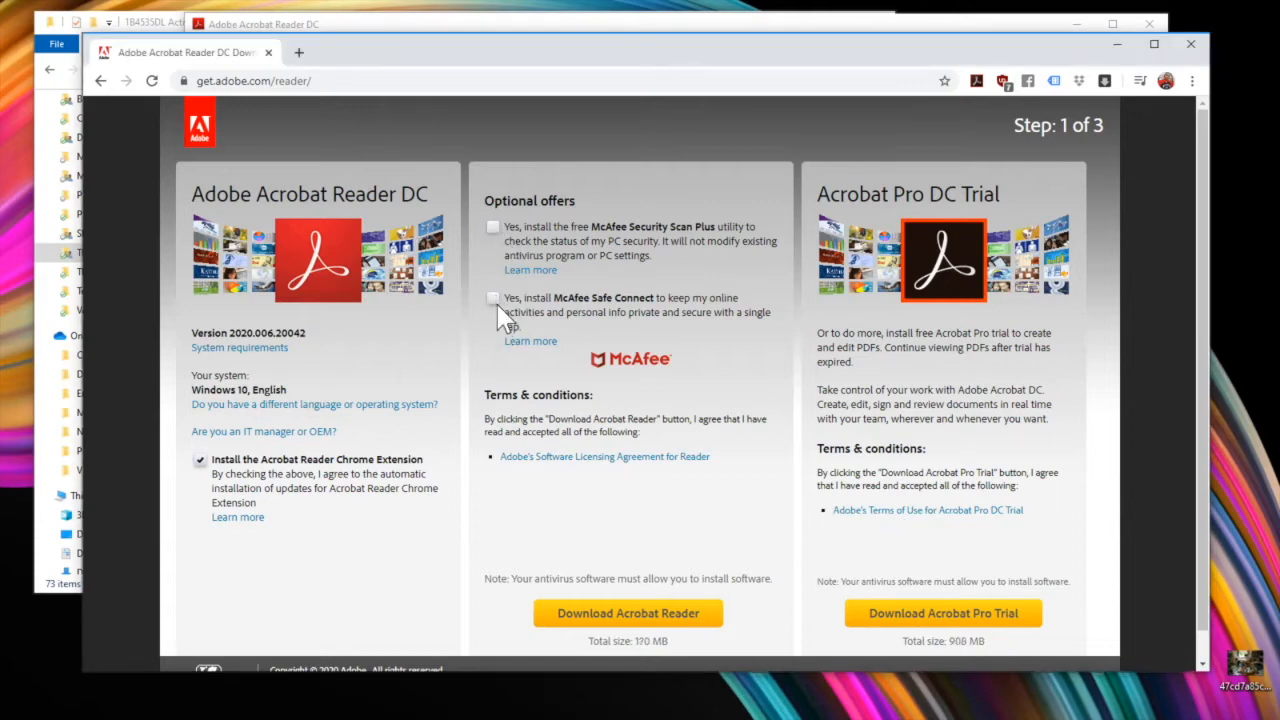
click(198, 460)
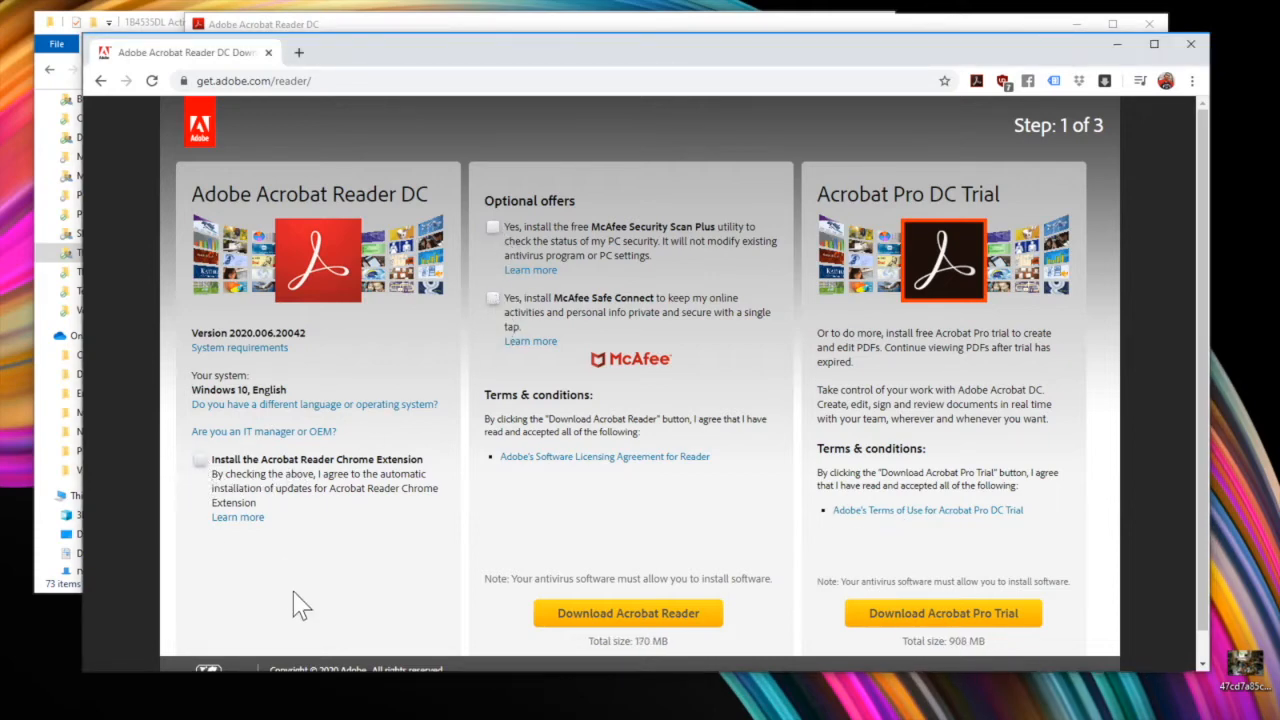
mouse_move(332, 610)
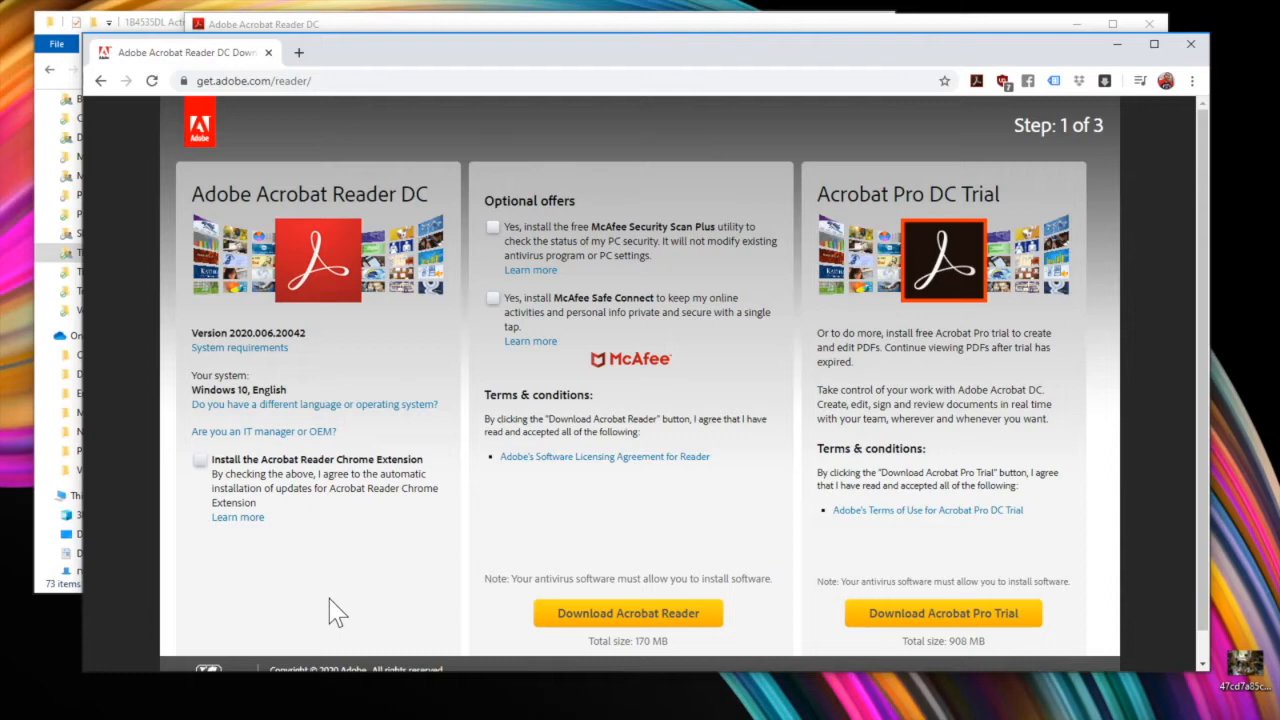
mouse_move(582, 632)
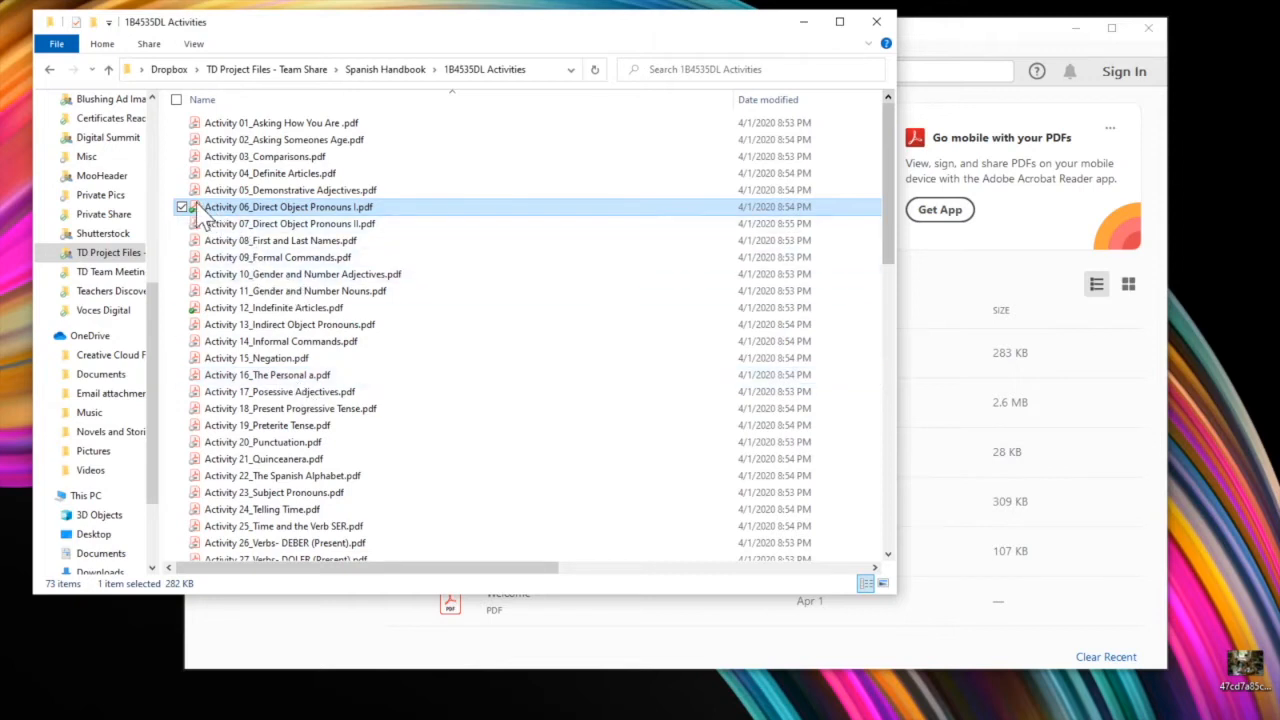
mouse_move(208, 227)
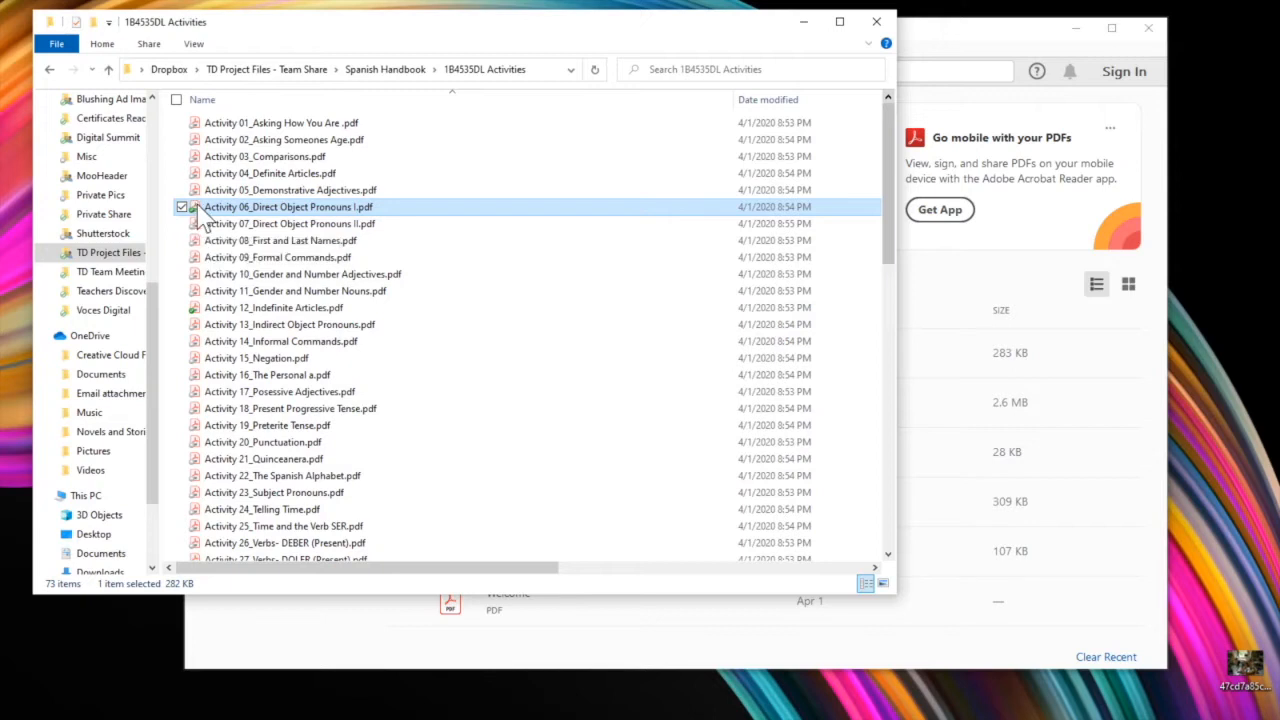
- Open Activity 06_Direct Object Pronouns I.pdf with Adobe Acrobat Reader DC via Open with
right_click(288, 207)
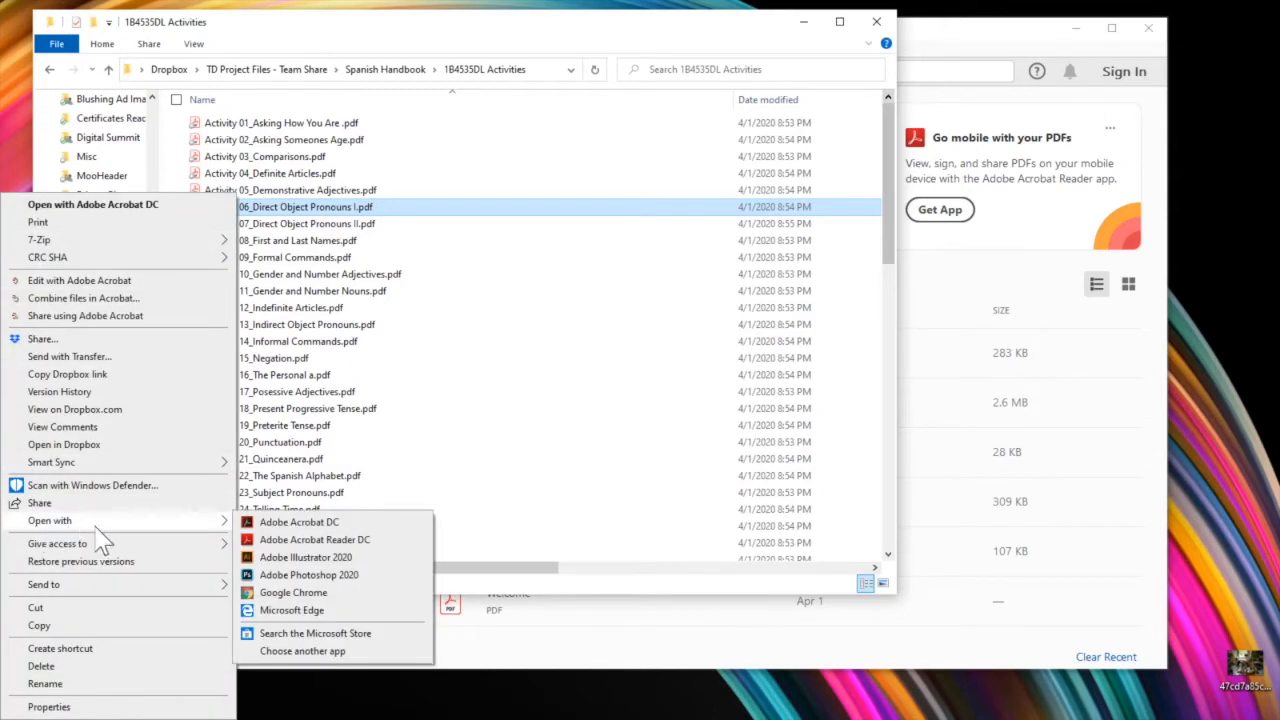
mouse_move(320, 540)
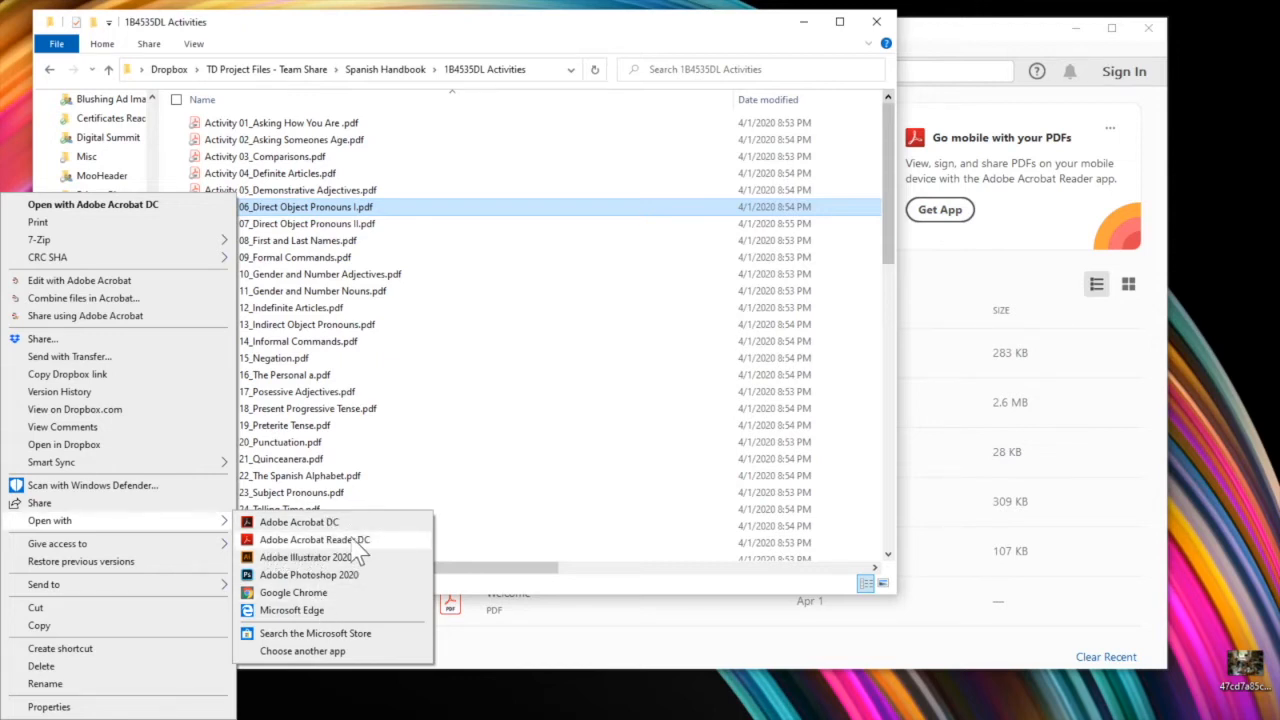
click(314, 539)
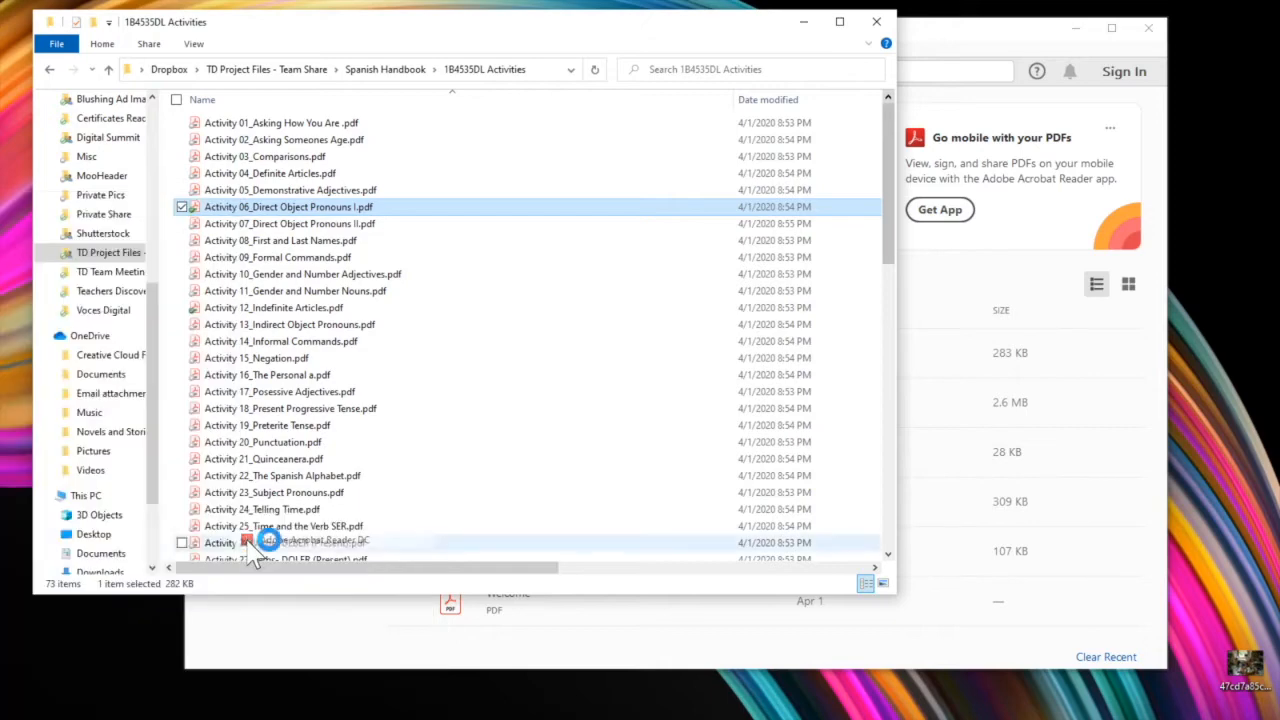
- Collapse the right-hand Tools pane down to an icon strip
double_click(288, 206)
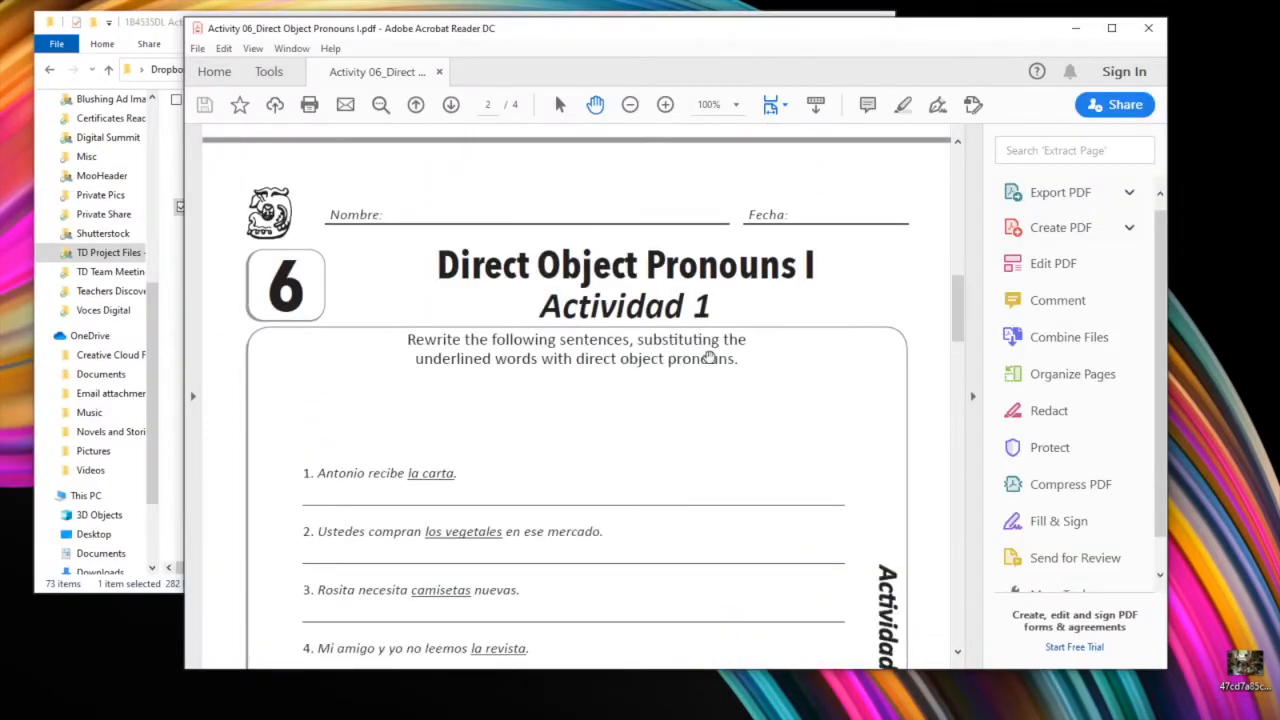
click(665, 104)
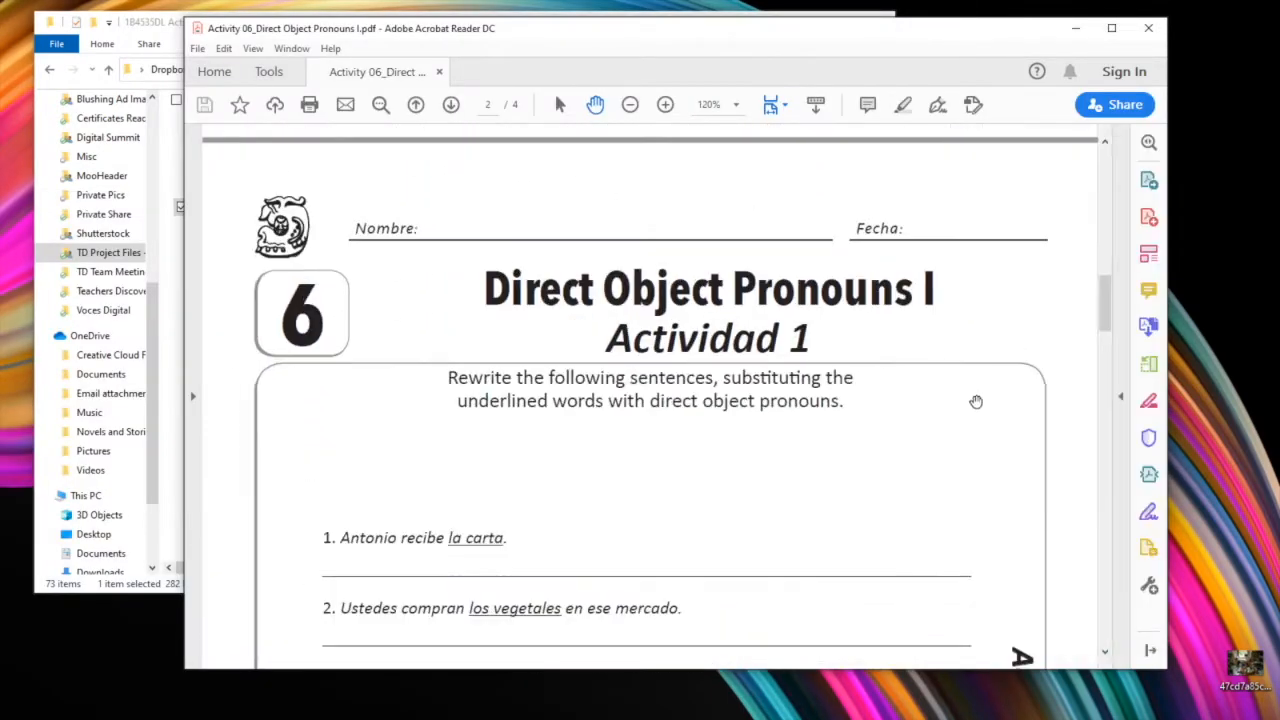
mouse_move(1148, 218)
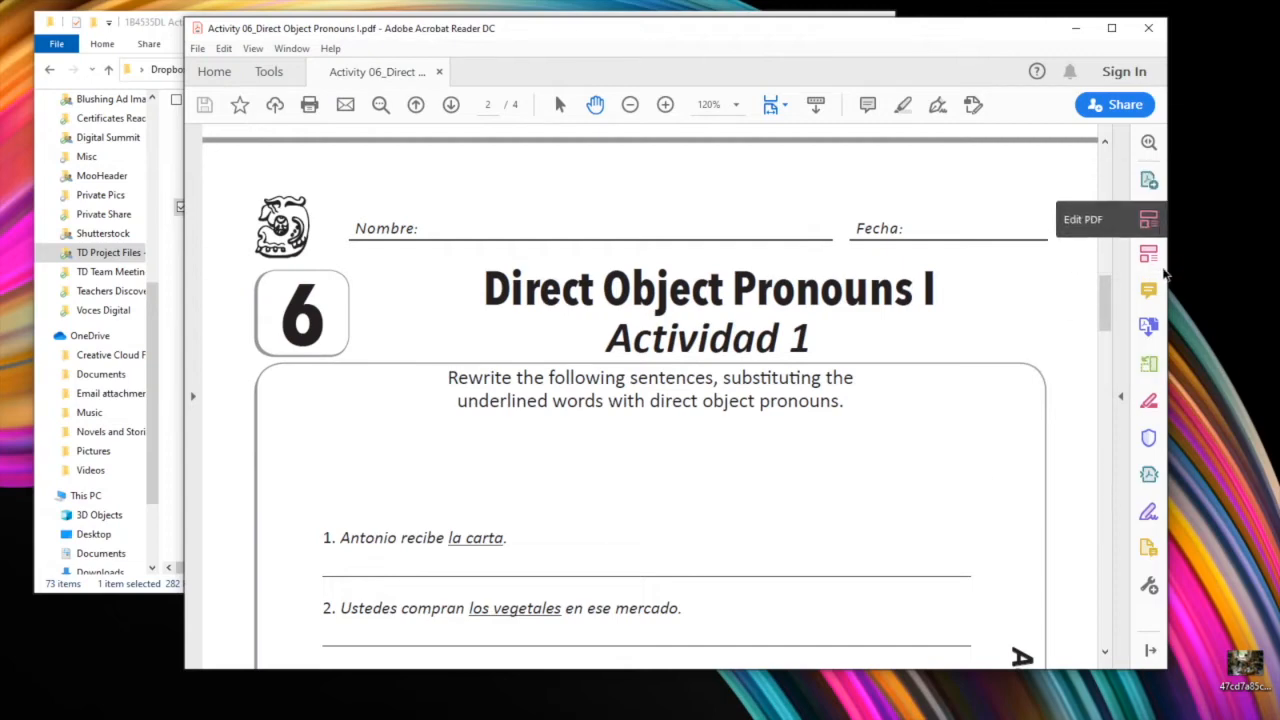
mouse_move(1148, 463)
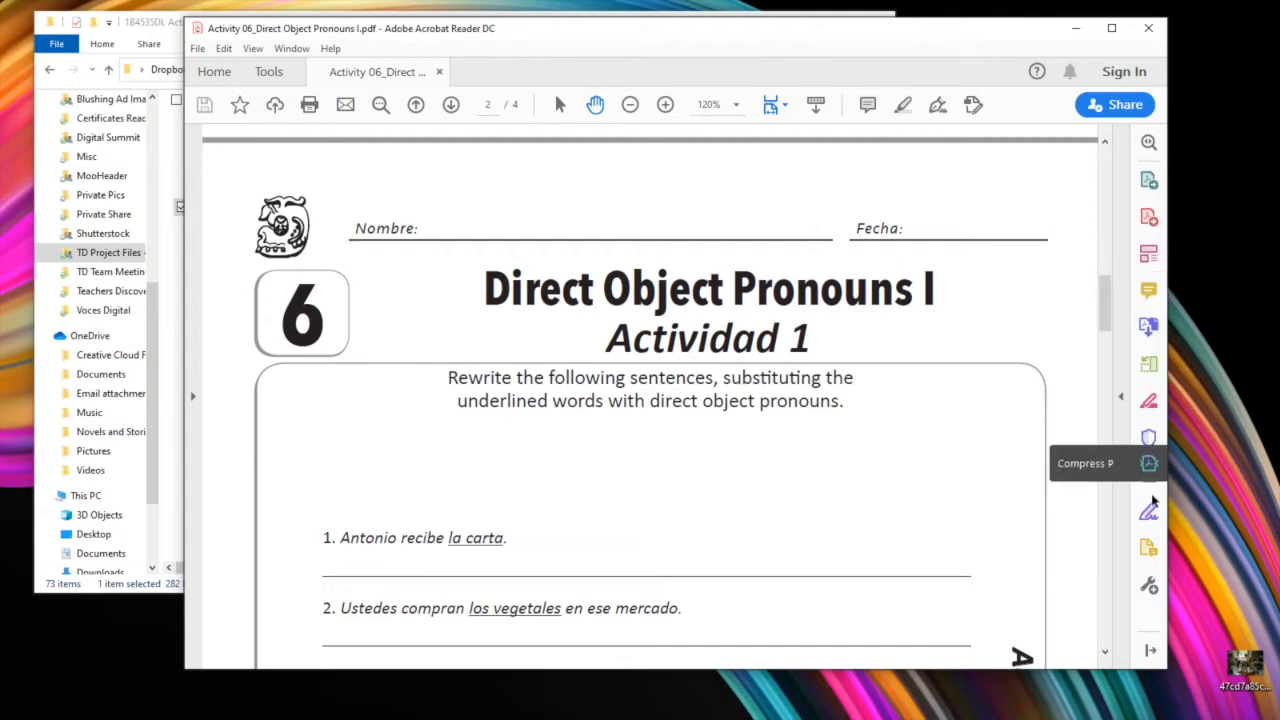
mouse_move(842, 358)
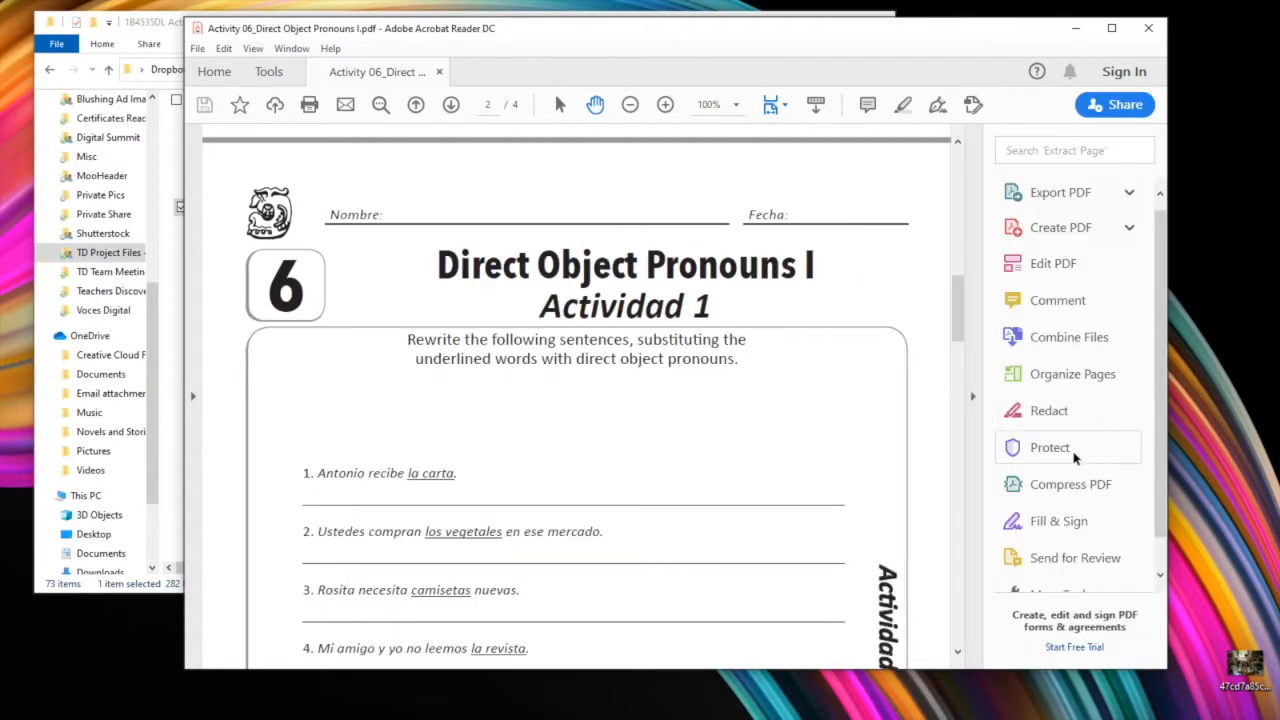
mouse_move(1075, 300)
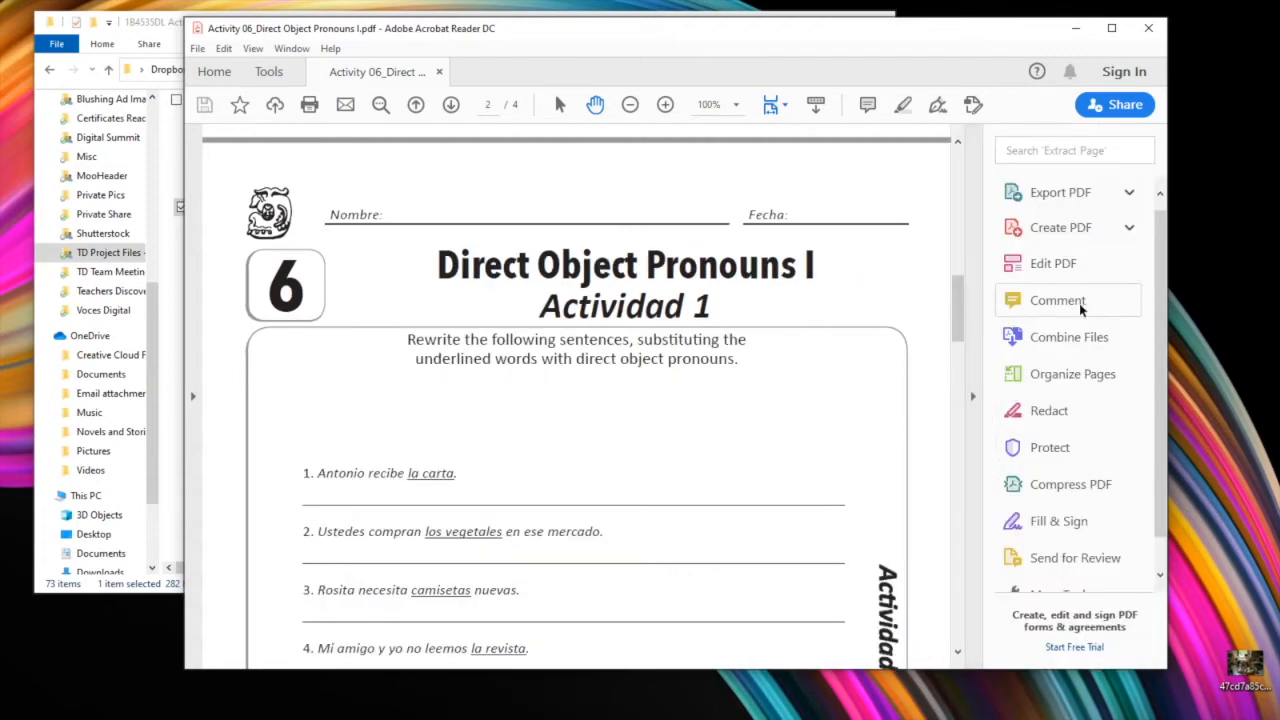
mouse_move(1053, 312)
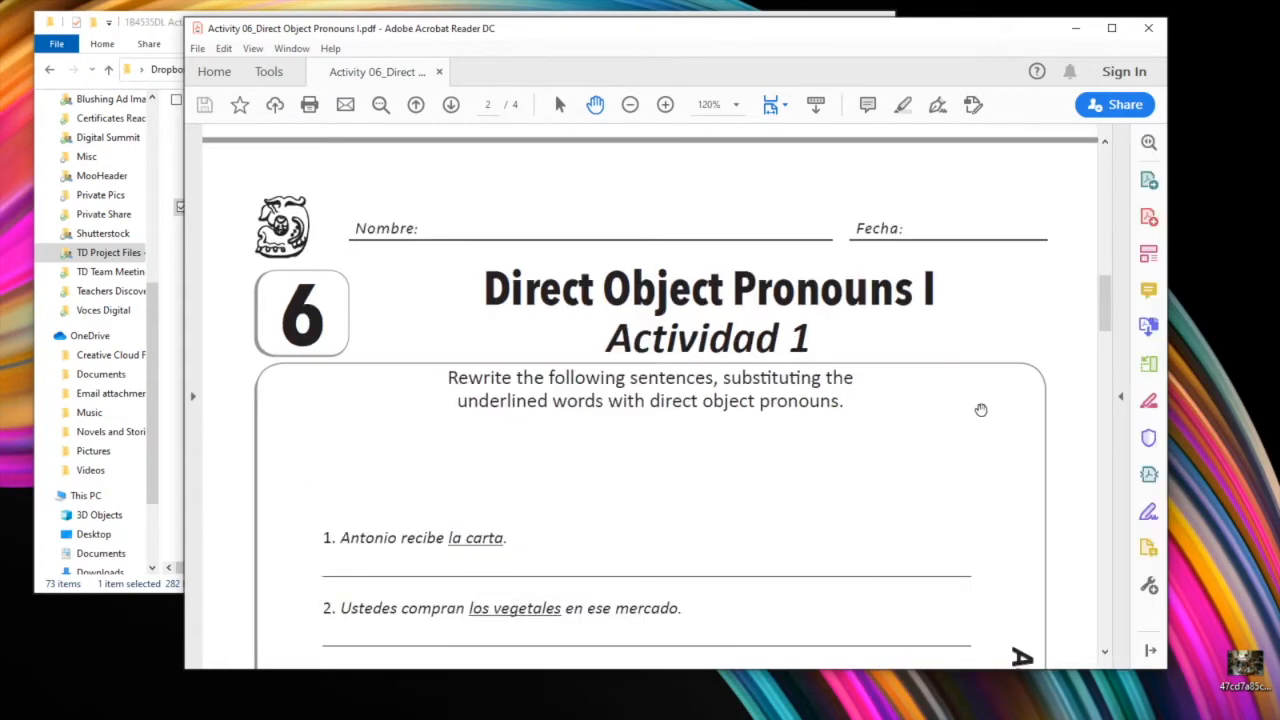
mouse_move(1148, 290)
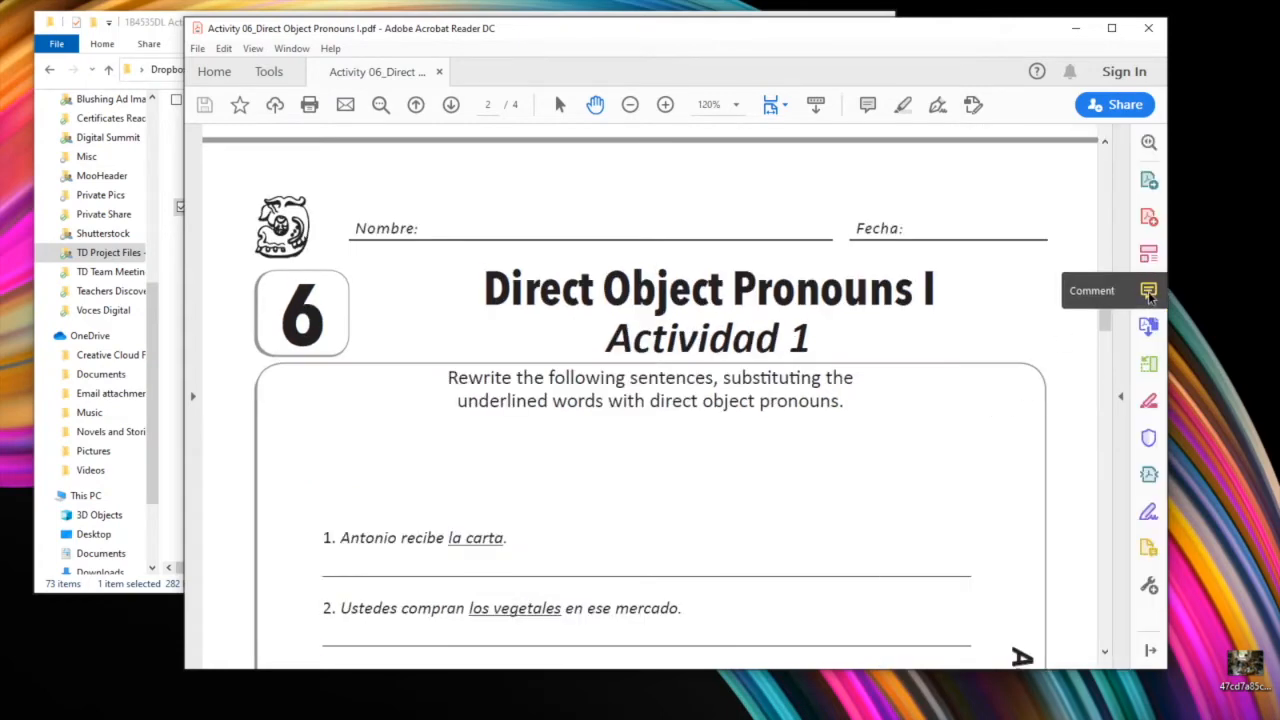
- Bring up the Comment tools and choose Add Text Comment for typing on the page
click(1148, 291)
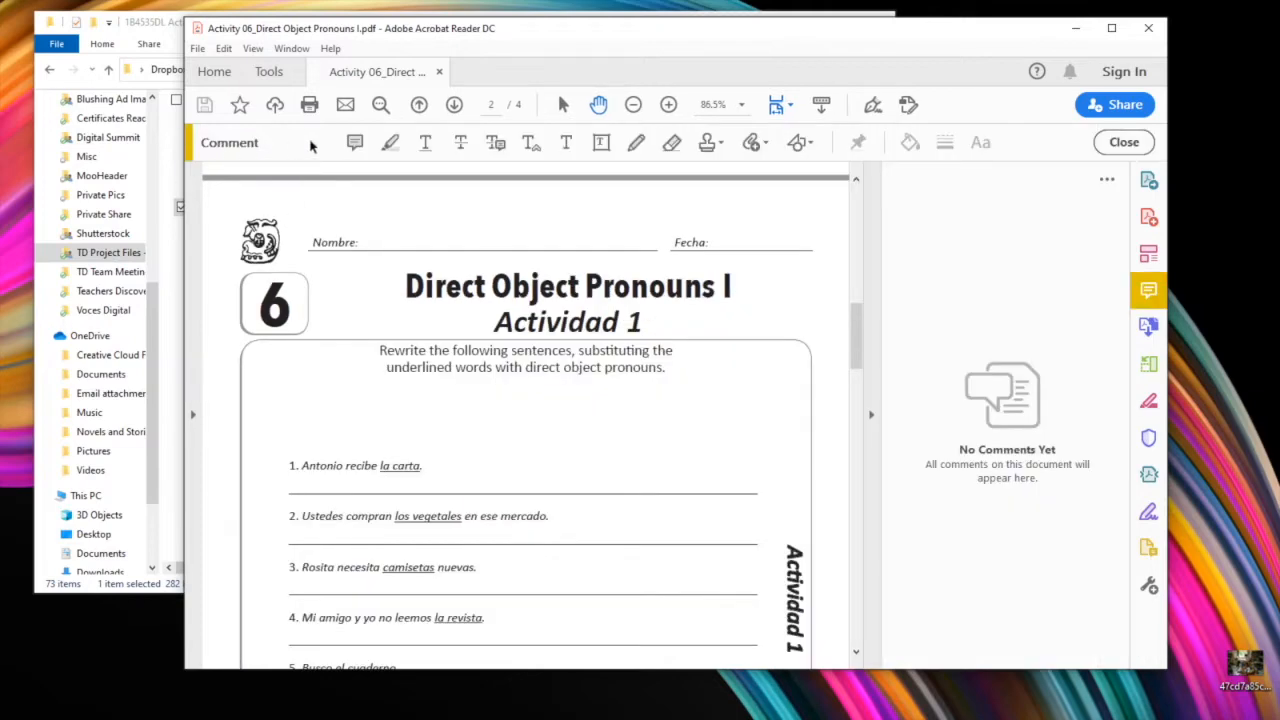
mouse_move(1042, 145)
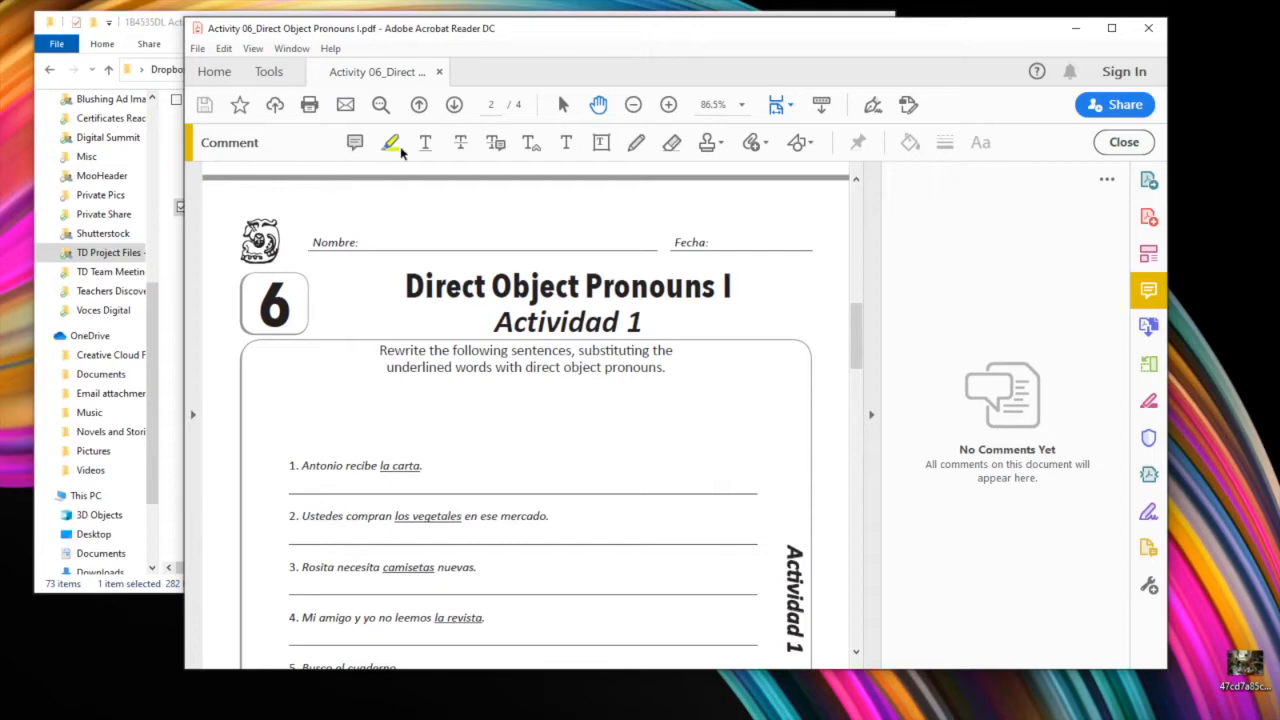
mouse_move(605, 160)
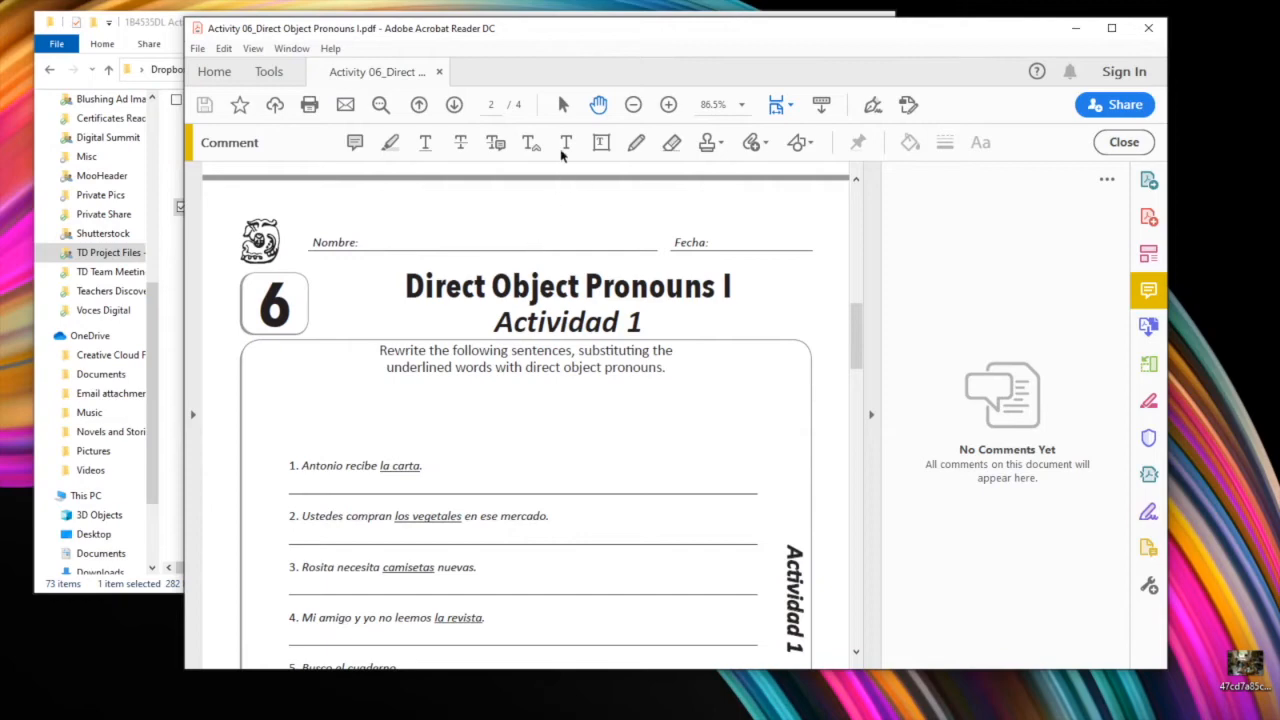
mouse_move(565, 142)
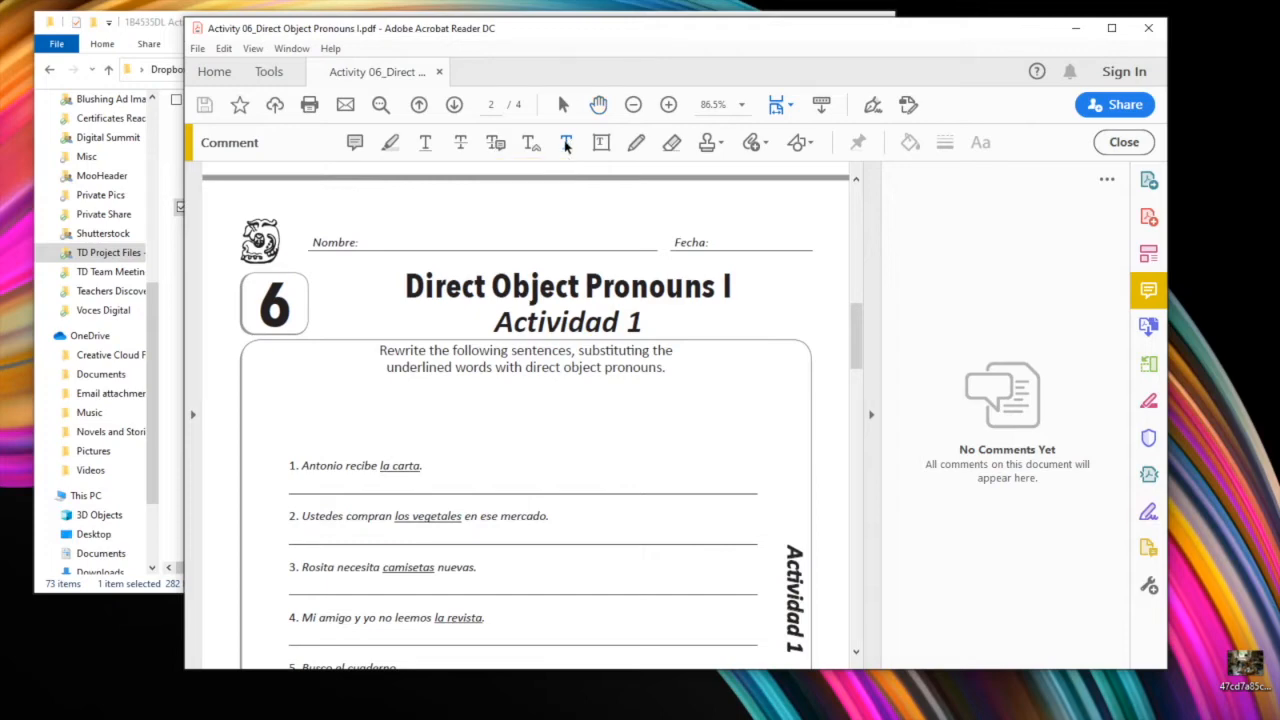
click(566, 142)
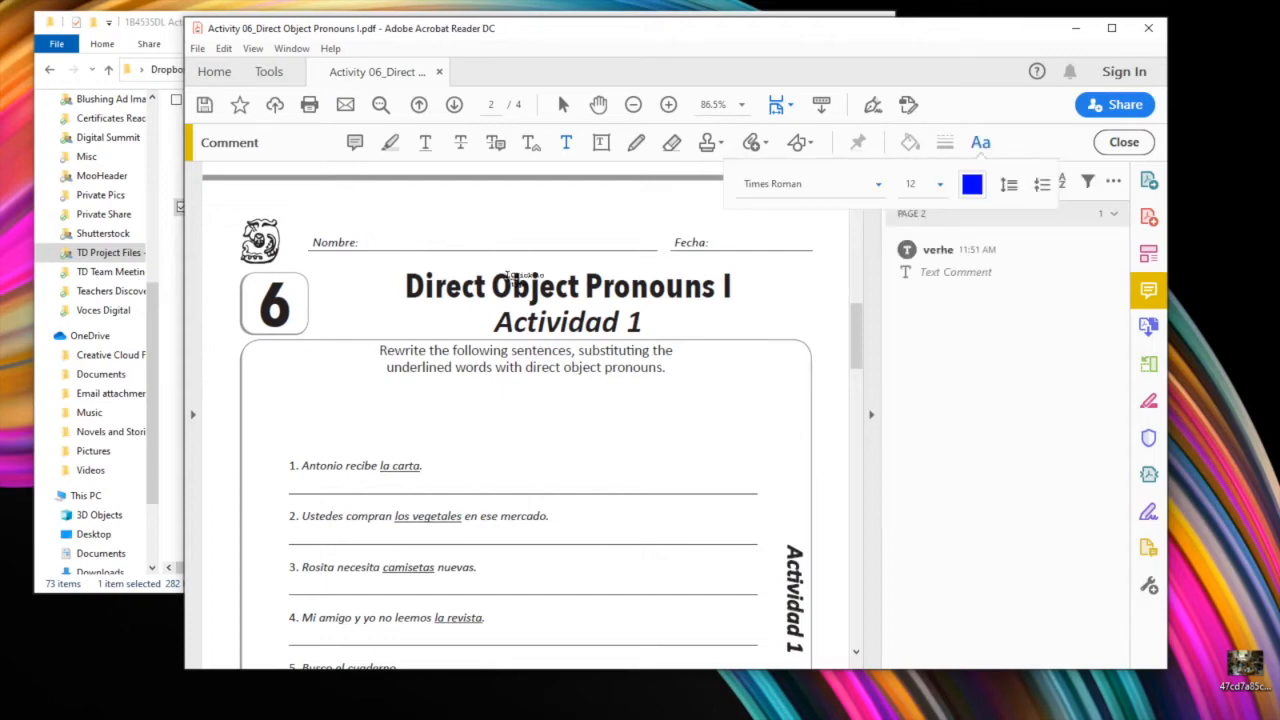
text(Chuck Verhey)
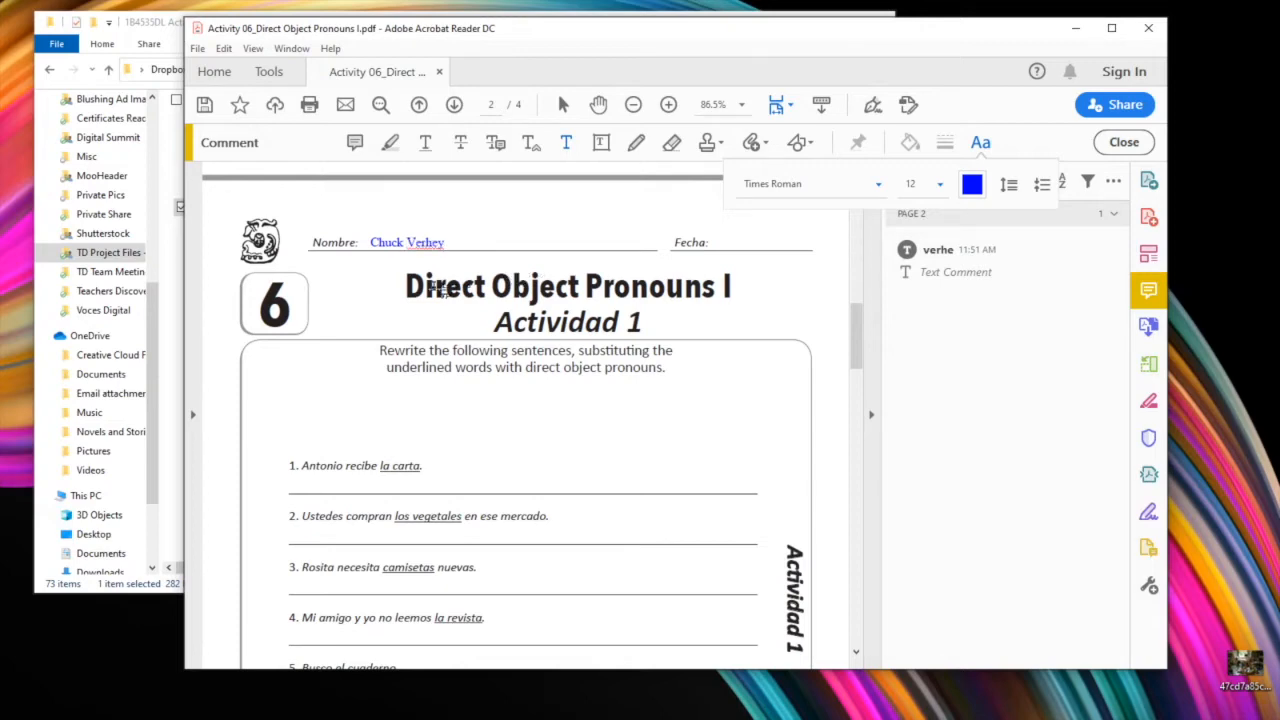
double_click(406, 242)
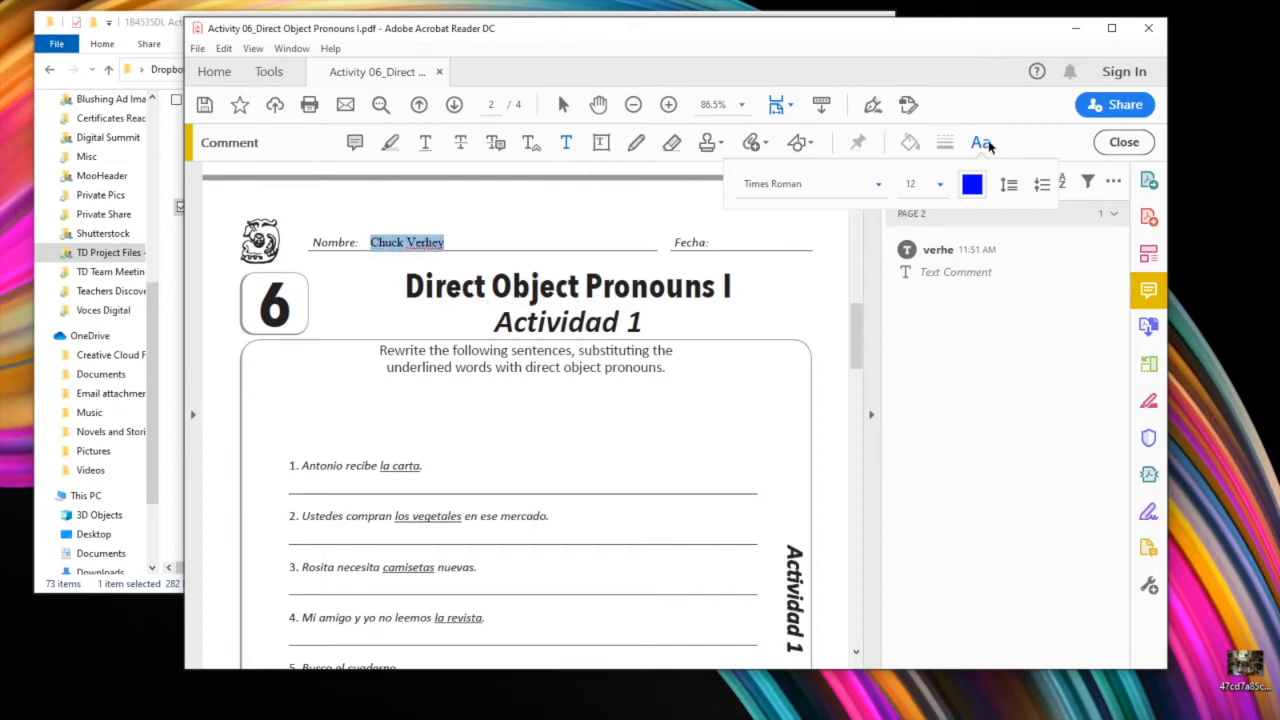
mouse_move(970, 193)
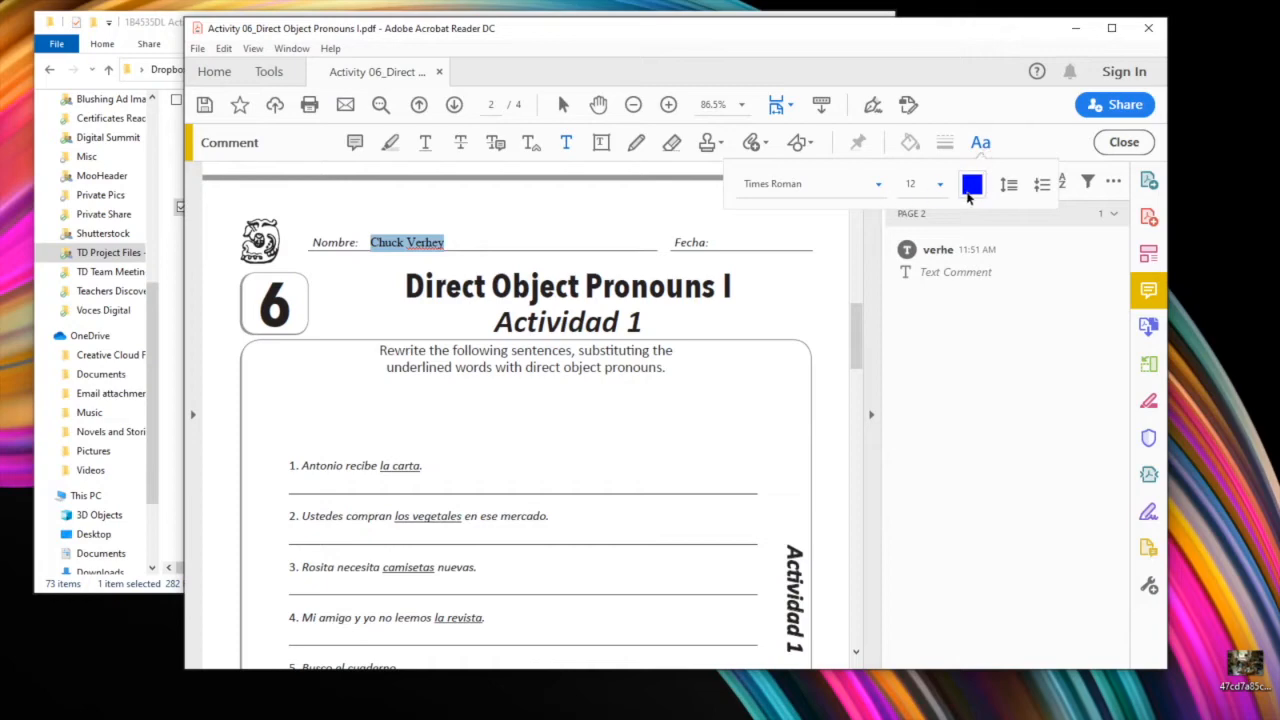
click(970, 184)
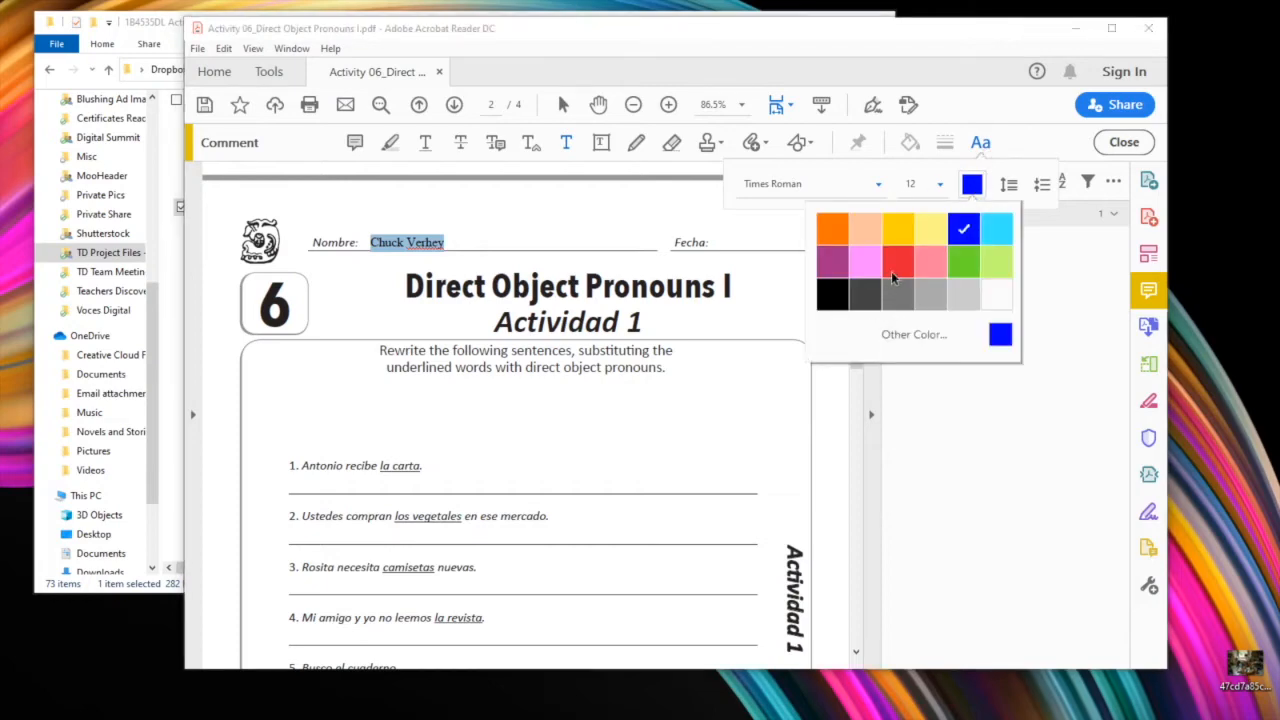
click(898, 263)
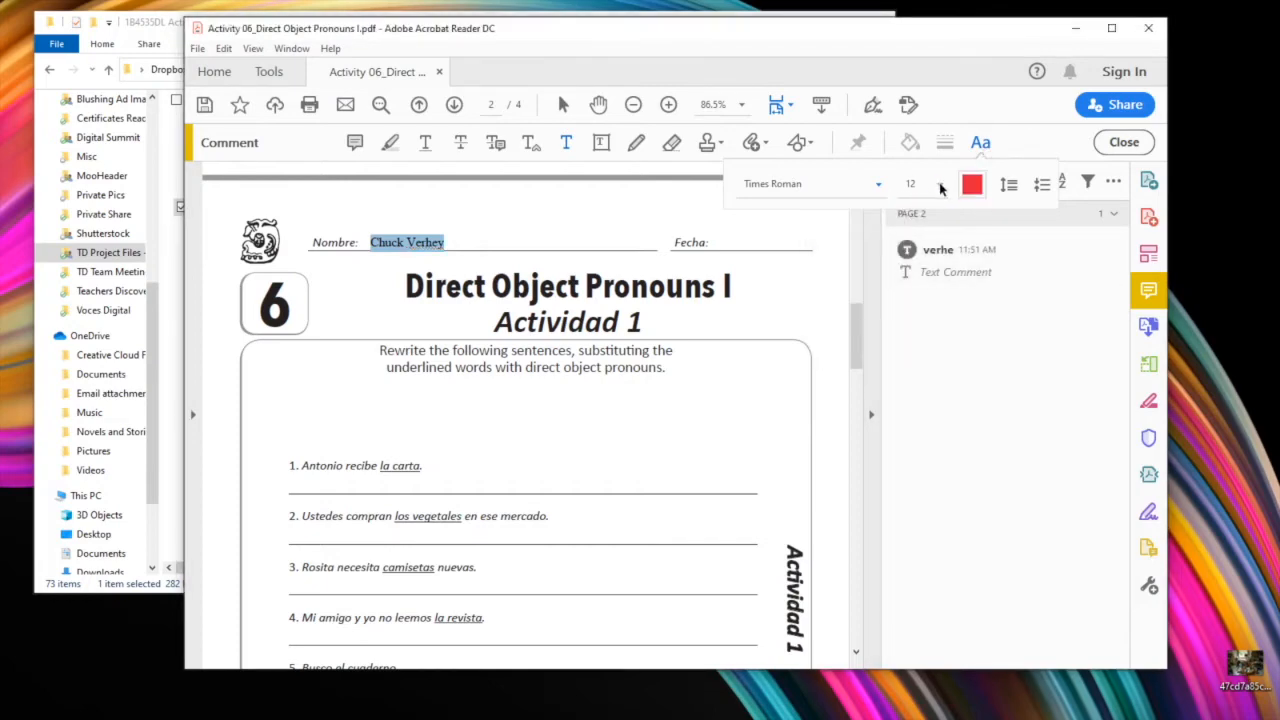
click(940, 185)
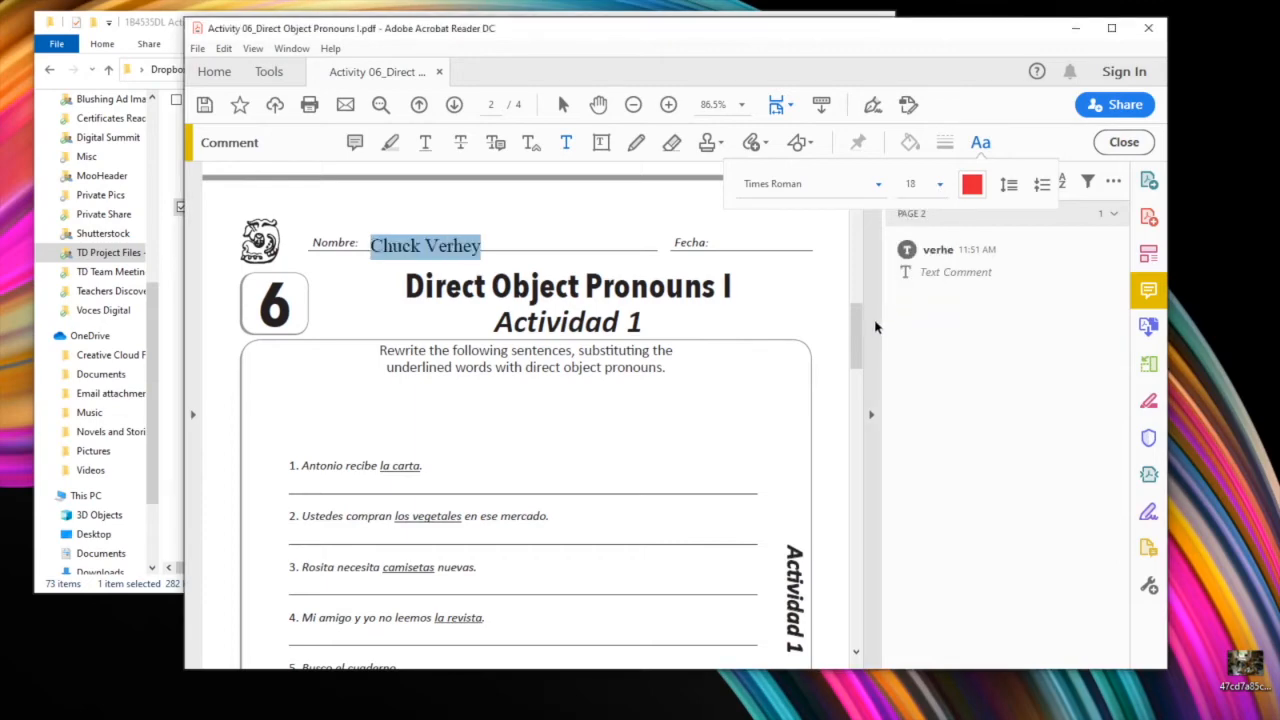
click(877, 183)
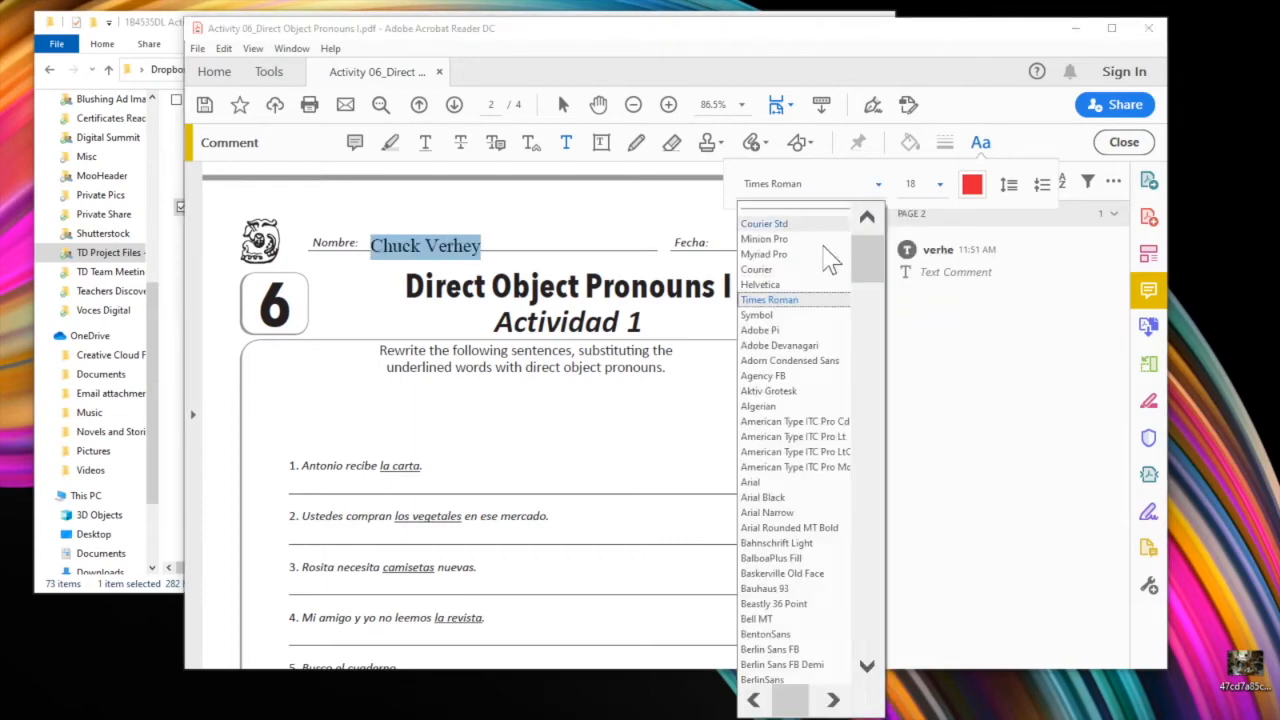
click(760, 284)
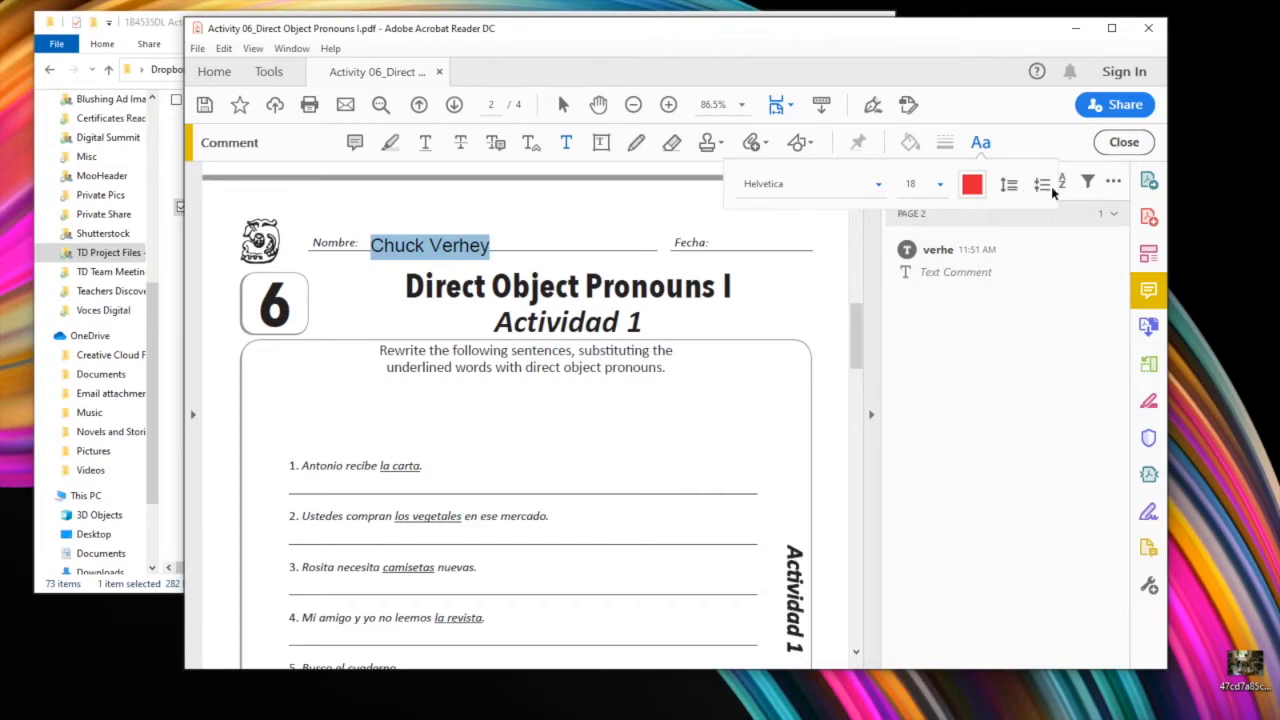
click(532, 462)
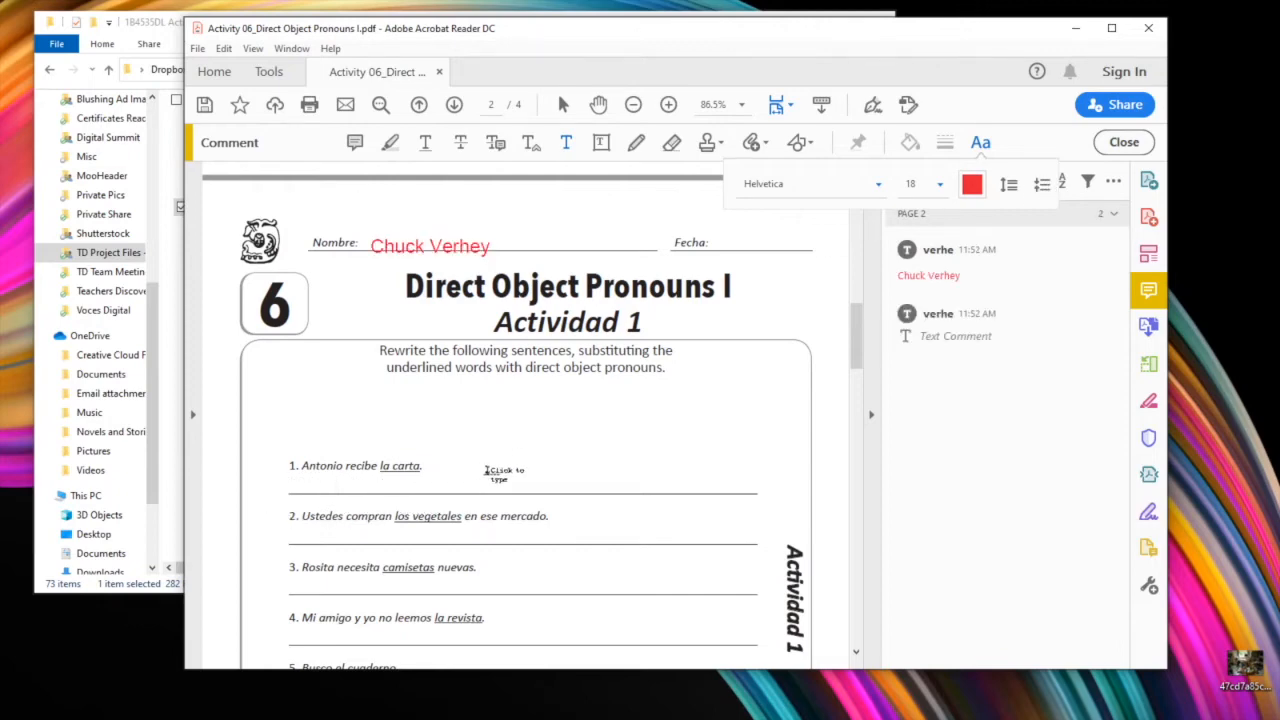
- Type 'This is my answer!' under question 1 and set it to 12 pt
text(This)
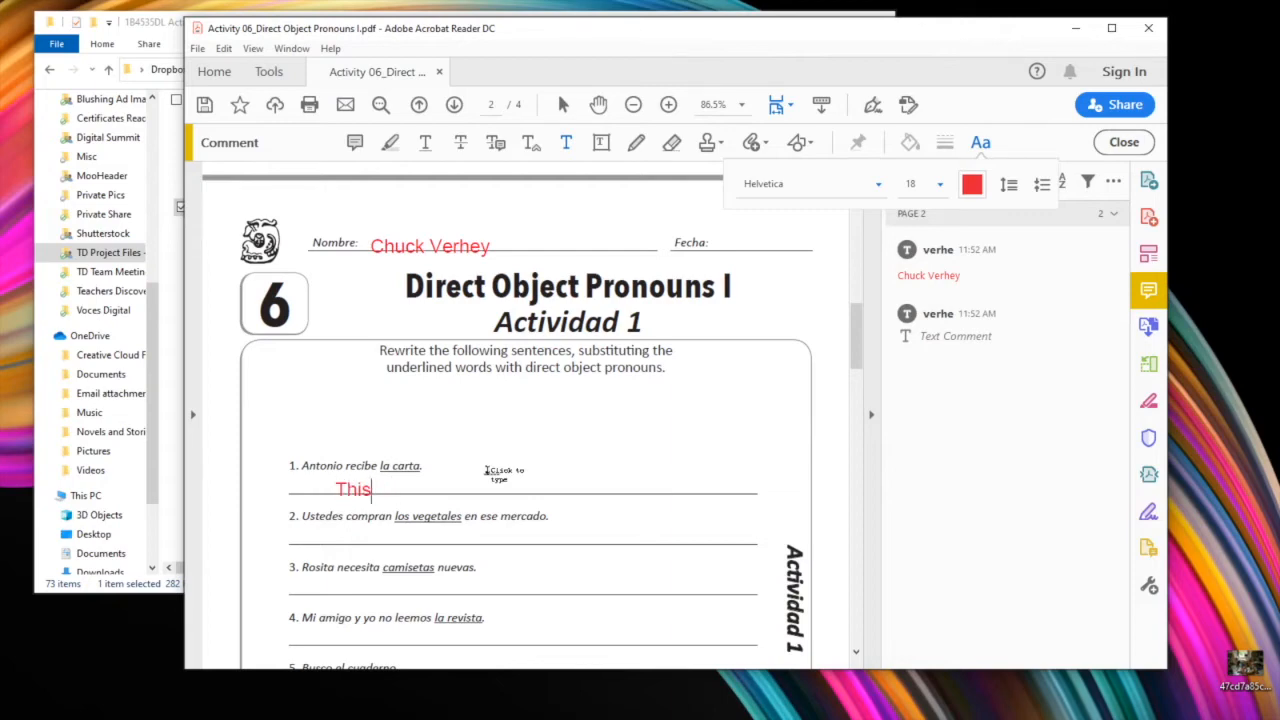
text(is my answer!)
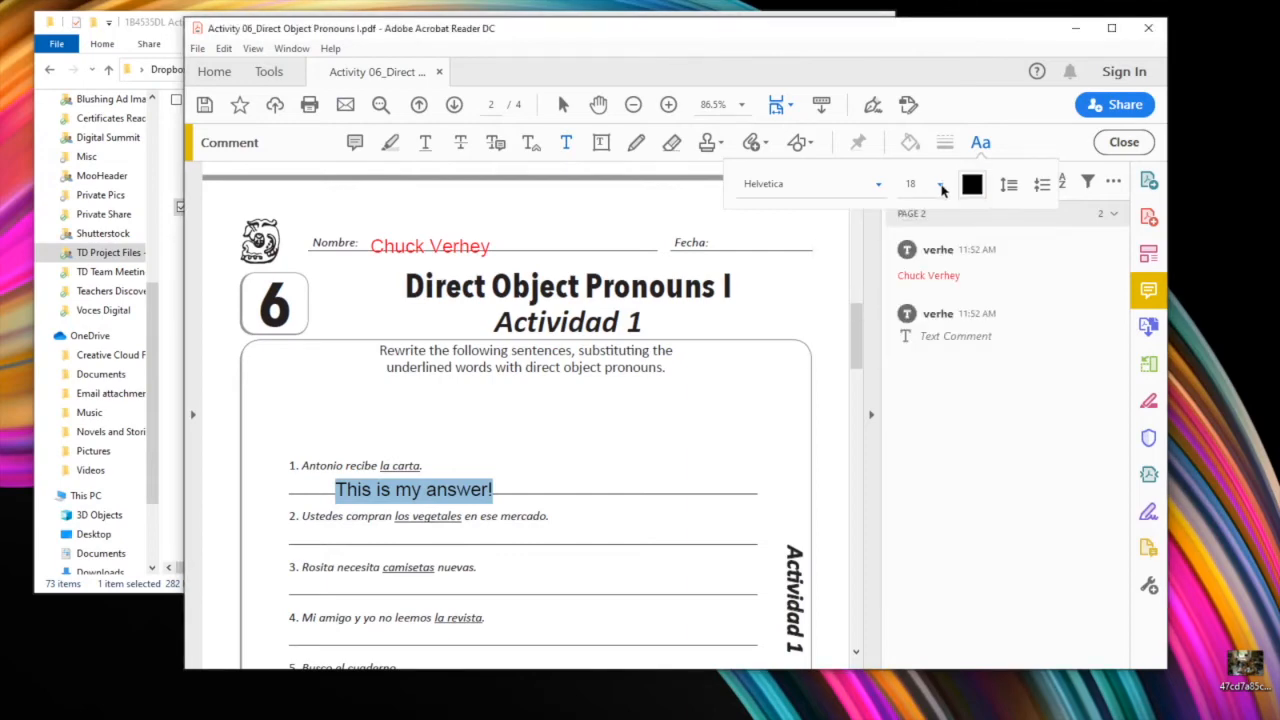
click(939, 186)
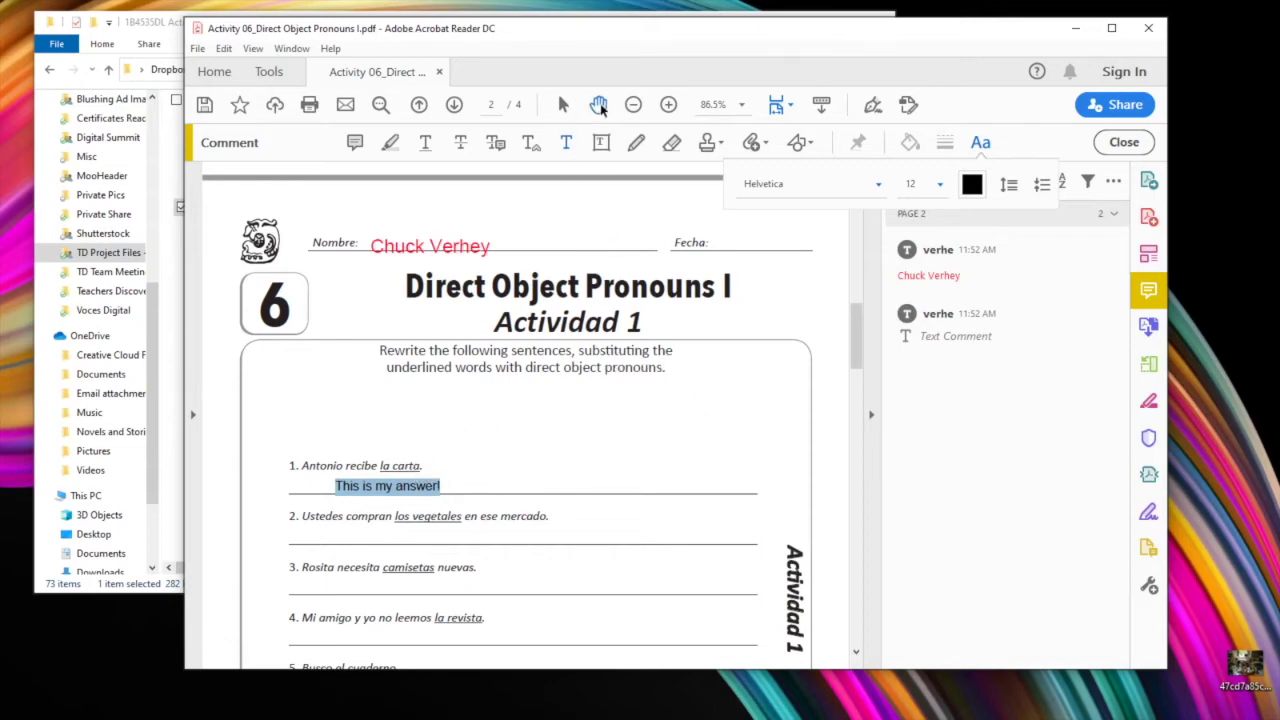
mouse_move(599, 110)
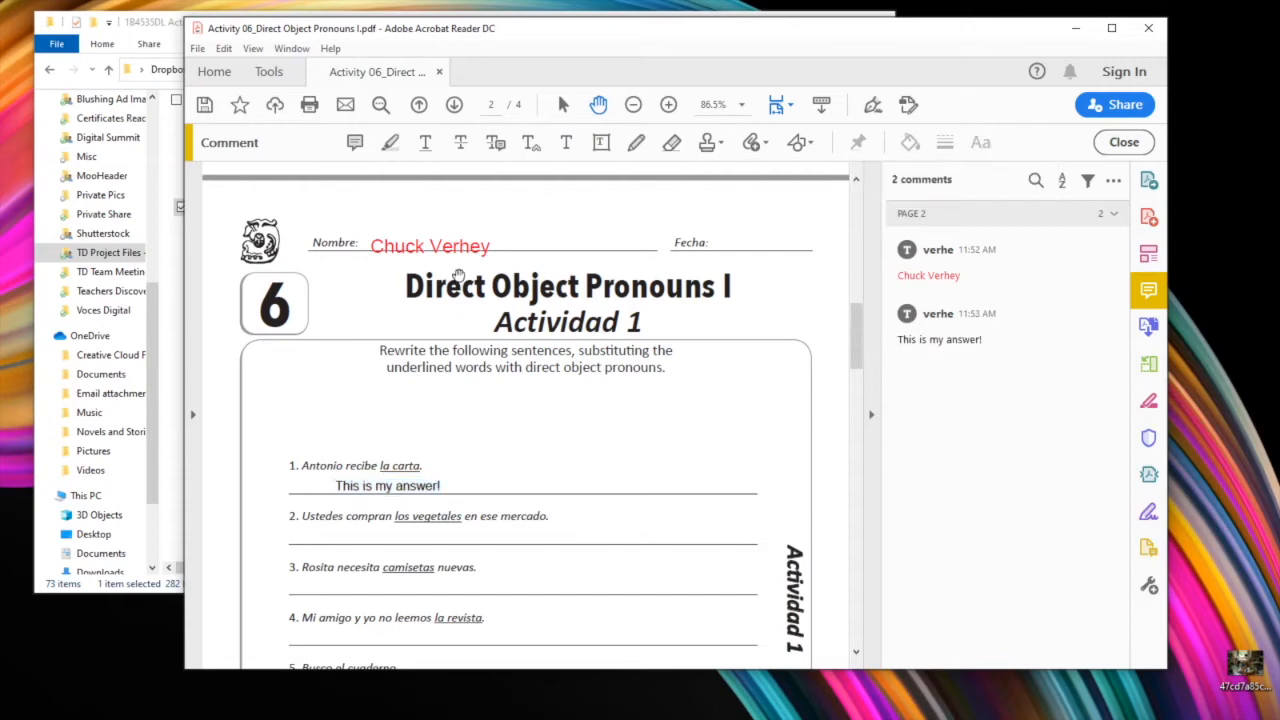
mouse_move(486, 165)
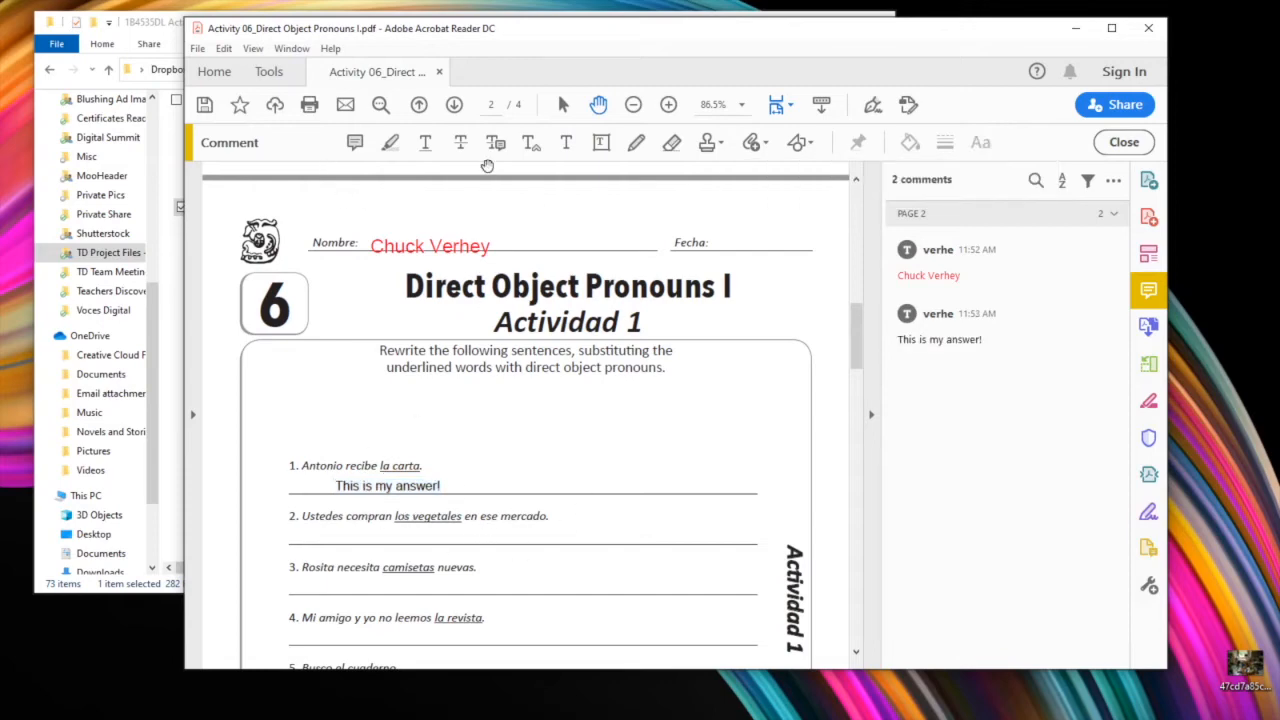
mouse_move(452, 267)
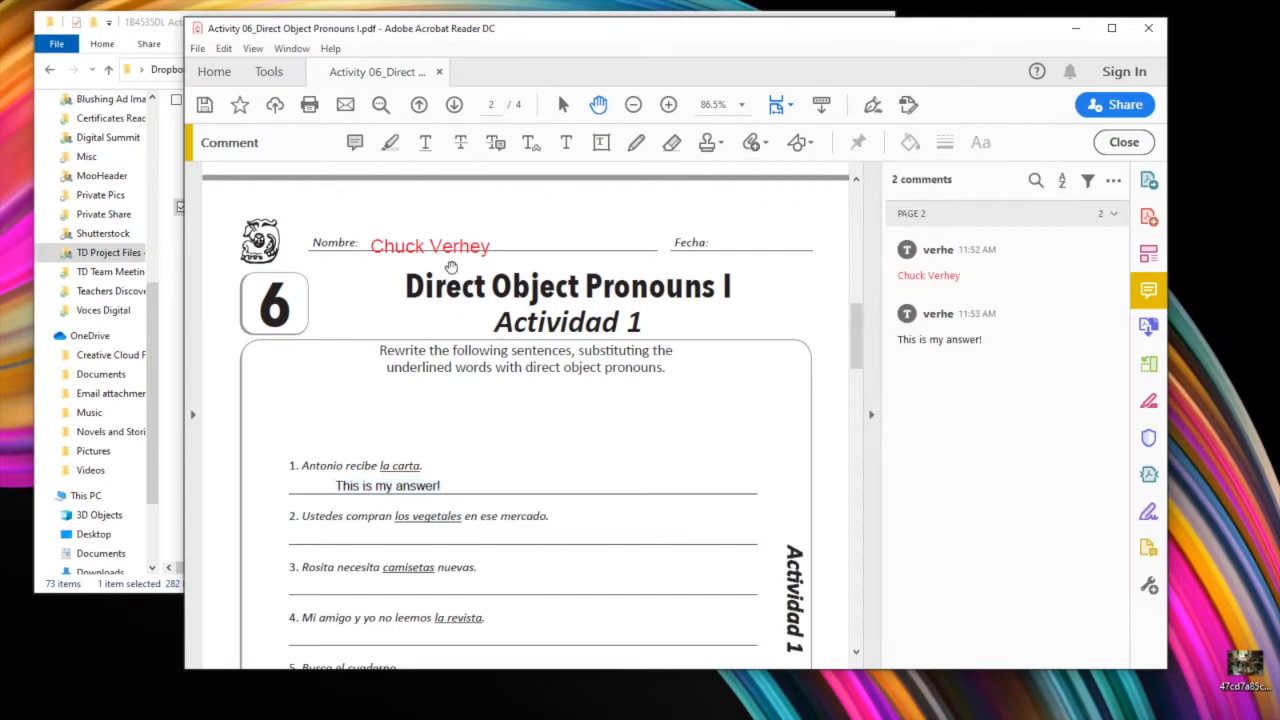
- Move the red name onto the Nombre line and shift the answer slightly left
click(429, 246)
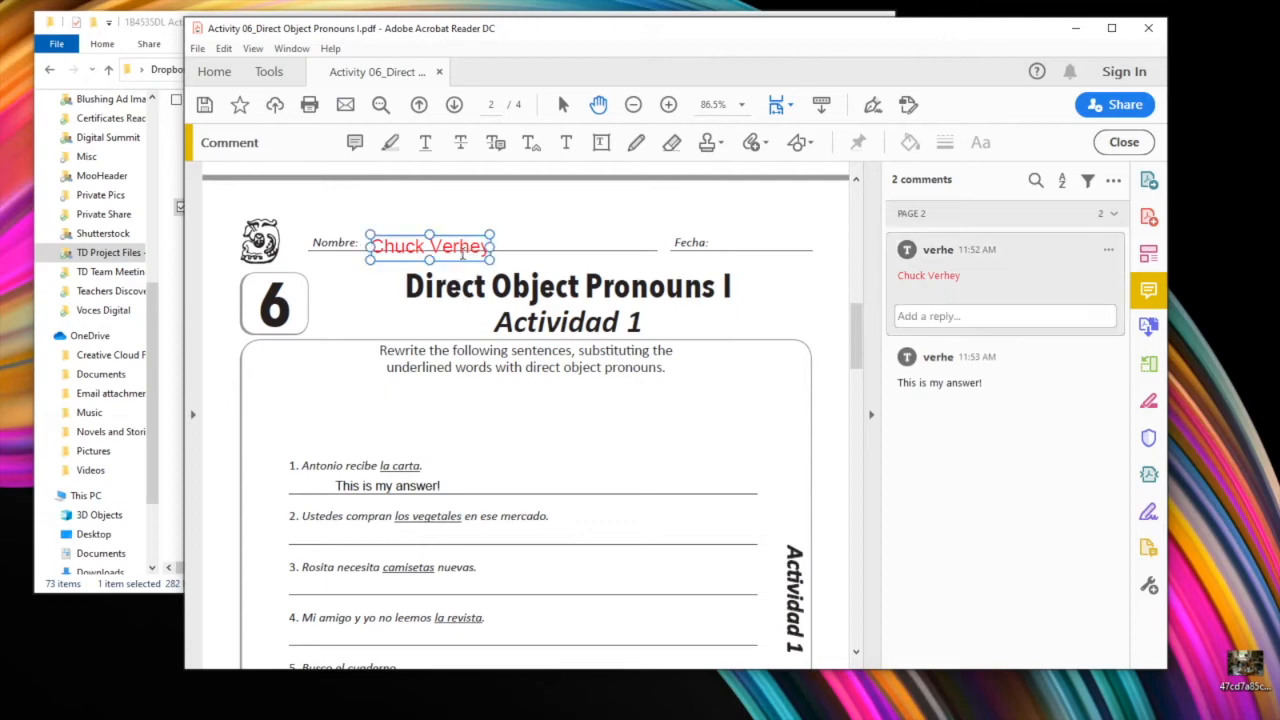
click(430, 343)
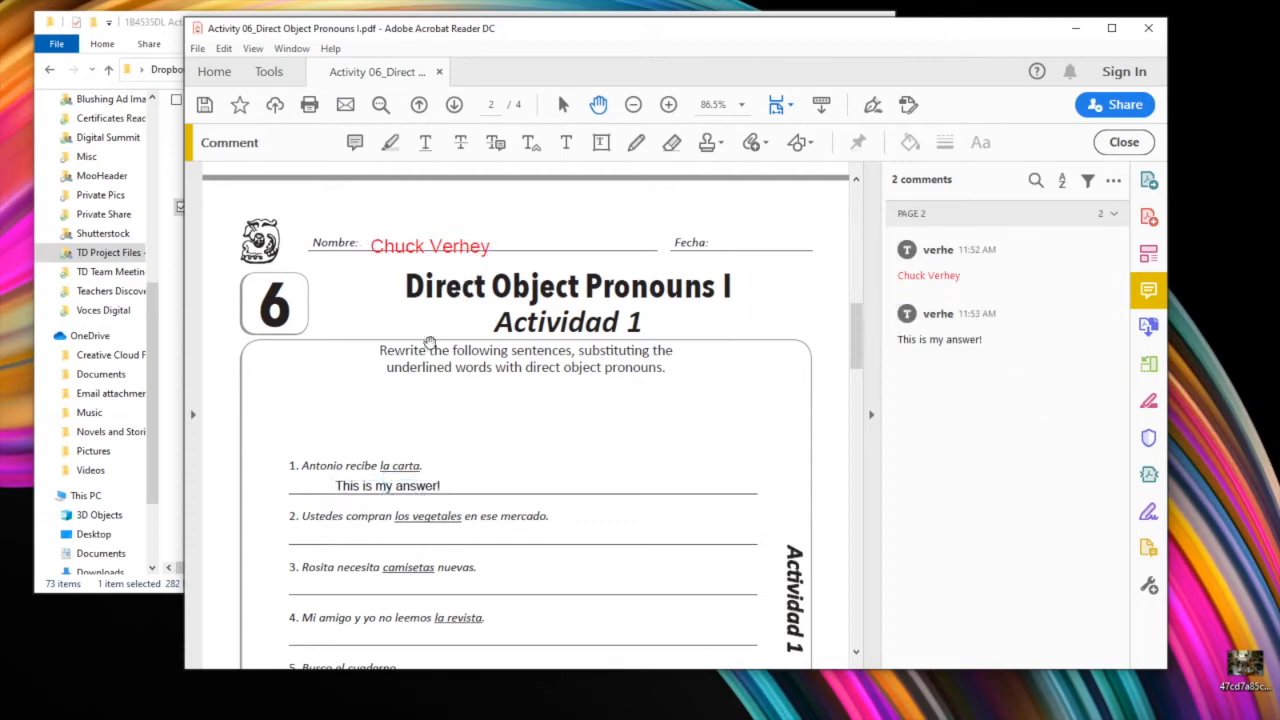
click(429, 245)
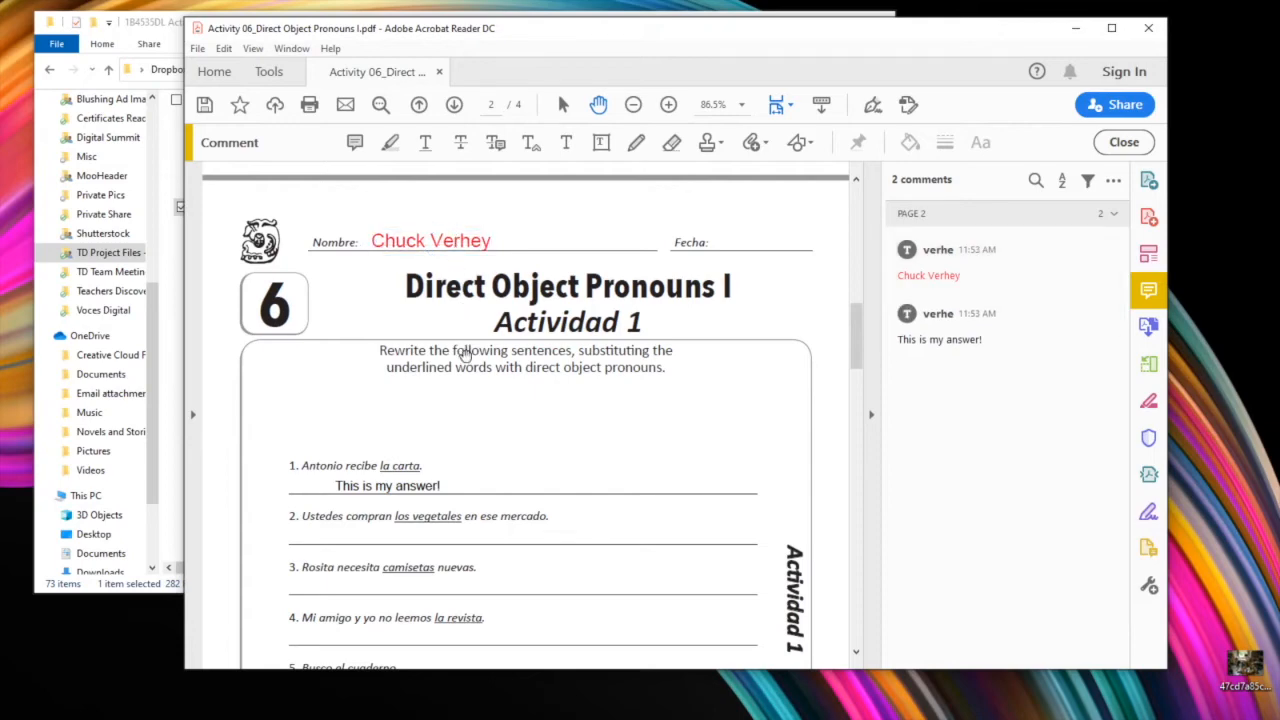
click(387, 486)
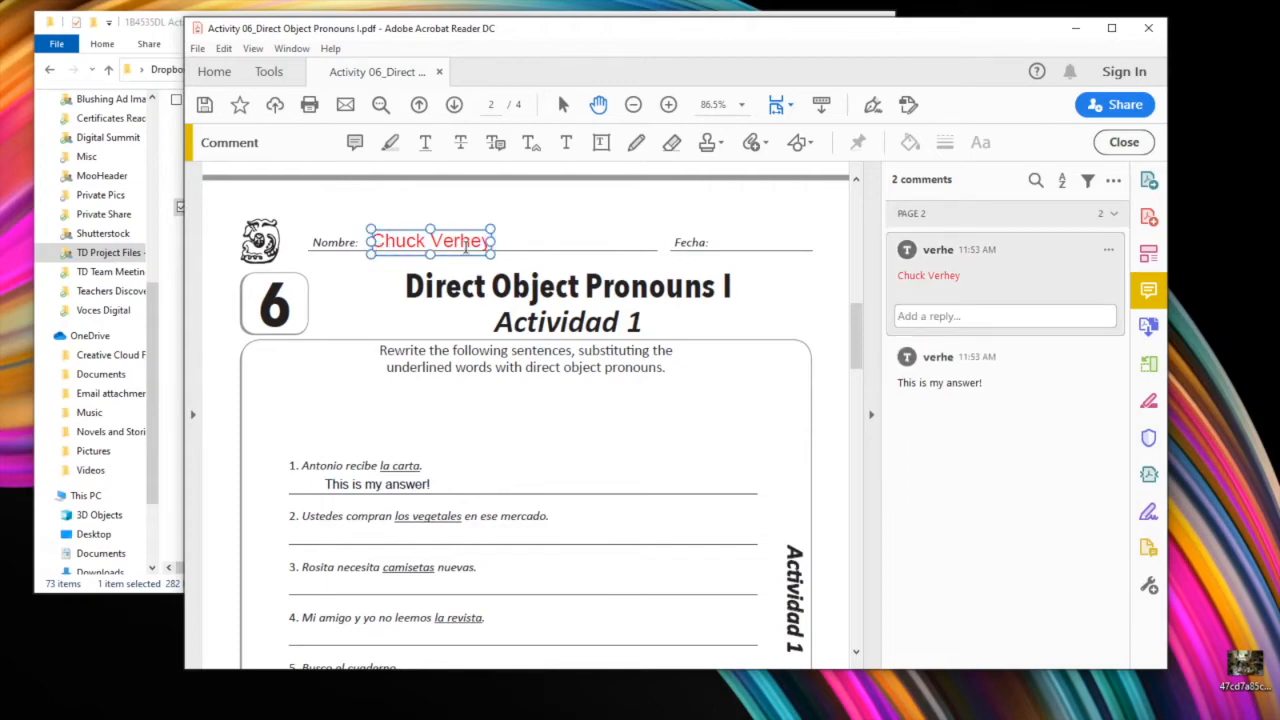
right_click(430, 241)
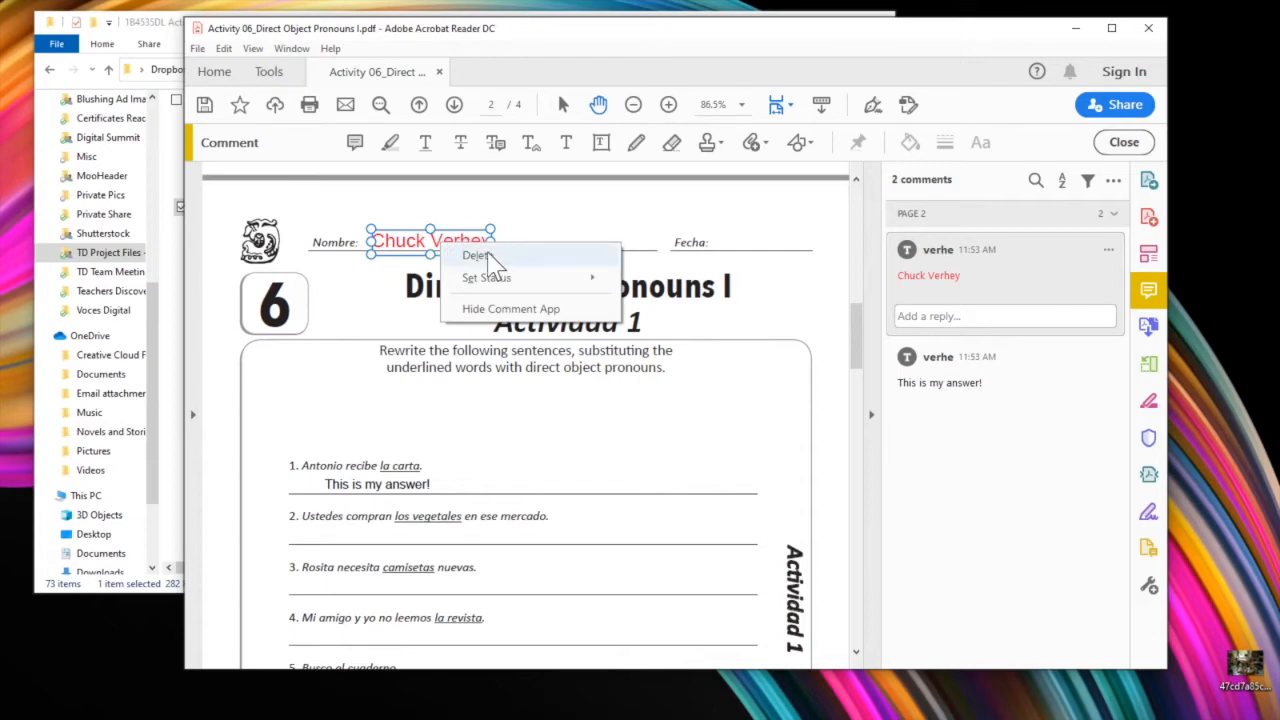
mouse_move(483, 264)
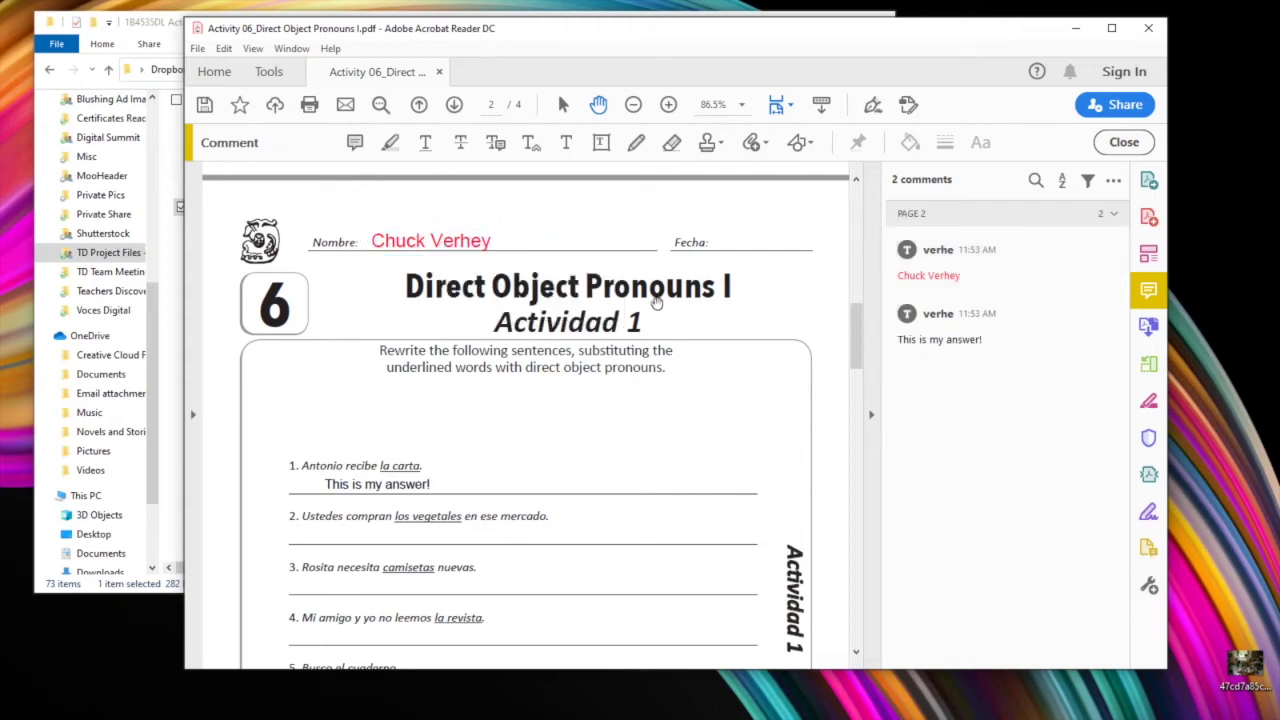
mouse_move(639, 160)
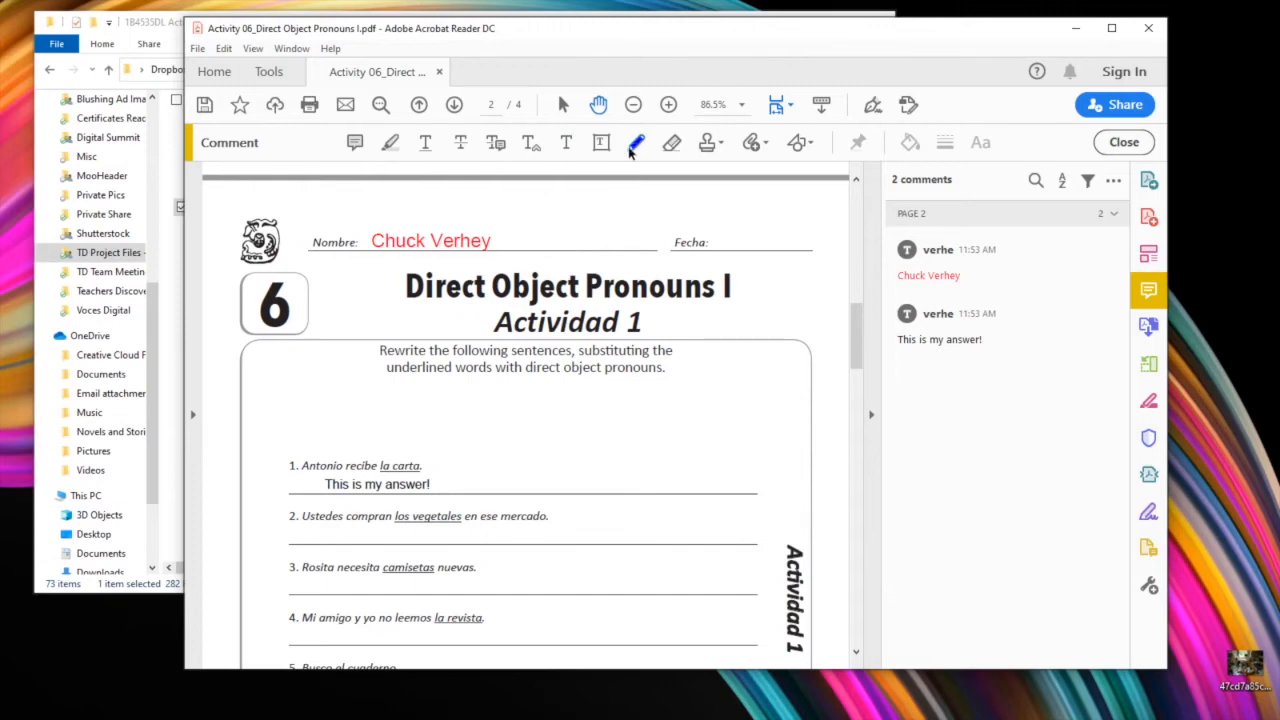
mouse_move(637, 143)
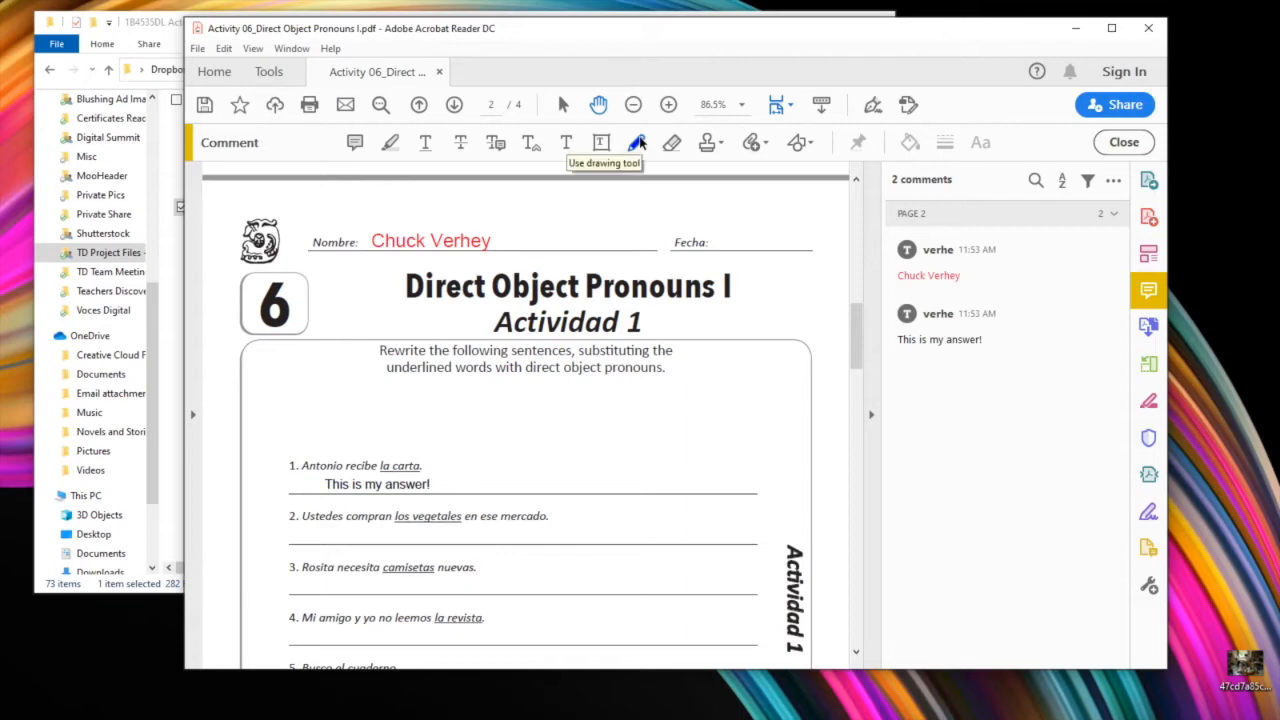
- Select the freehand Draw tool with blue colour and about 4 pt line thickness
click(638, 142)
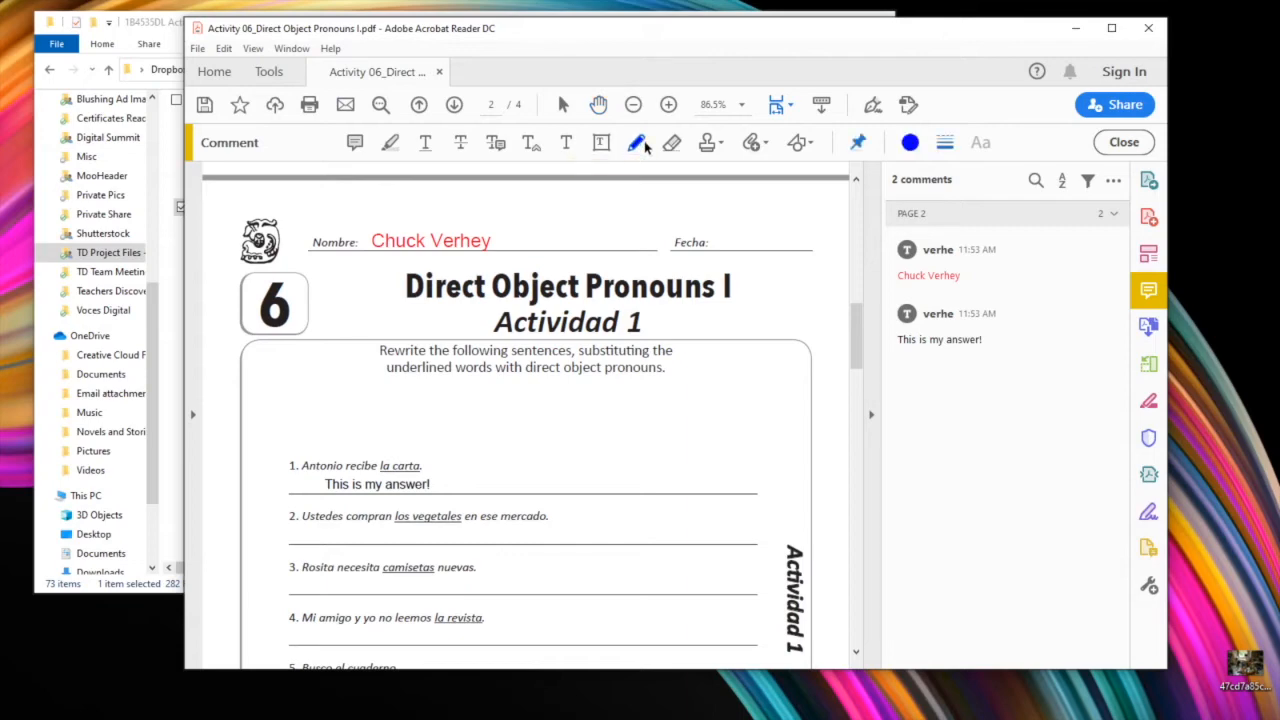
mouse_move(910, 145)
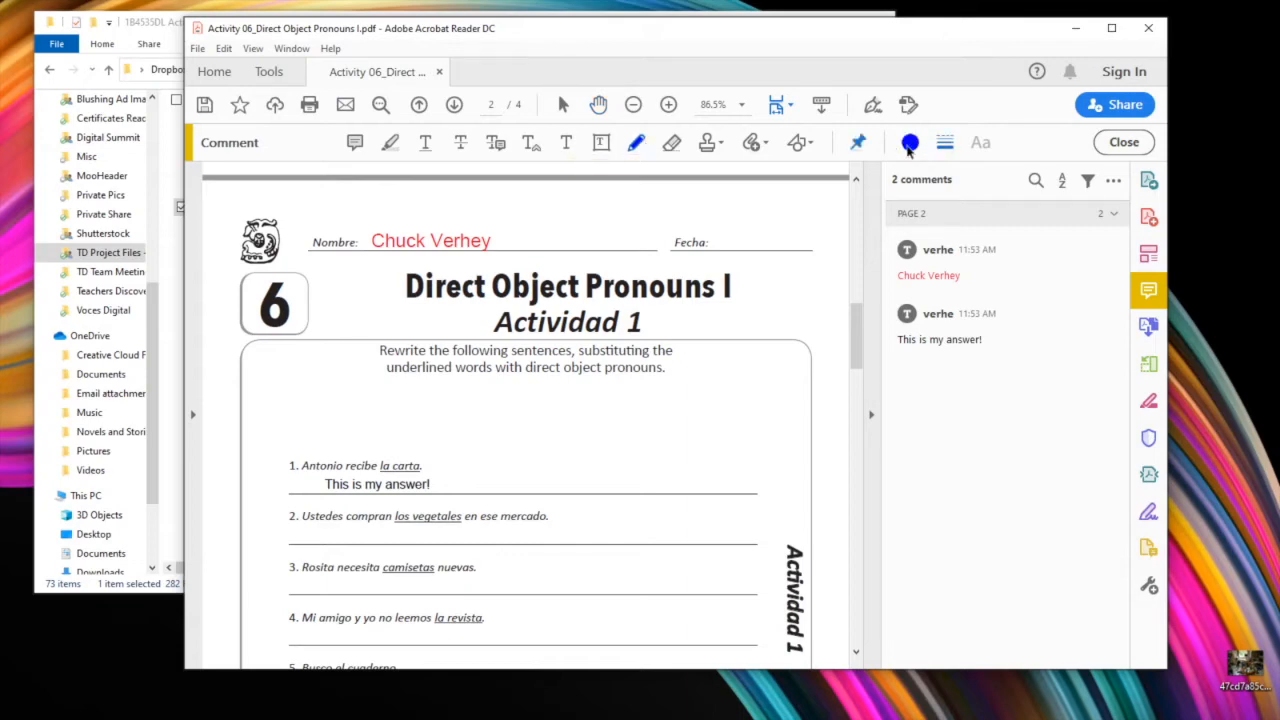
click(910, 142)
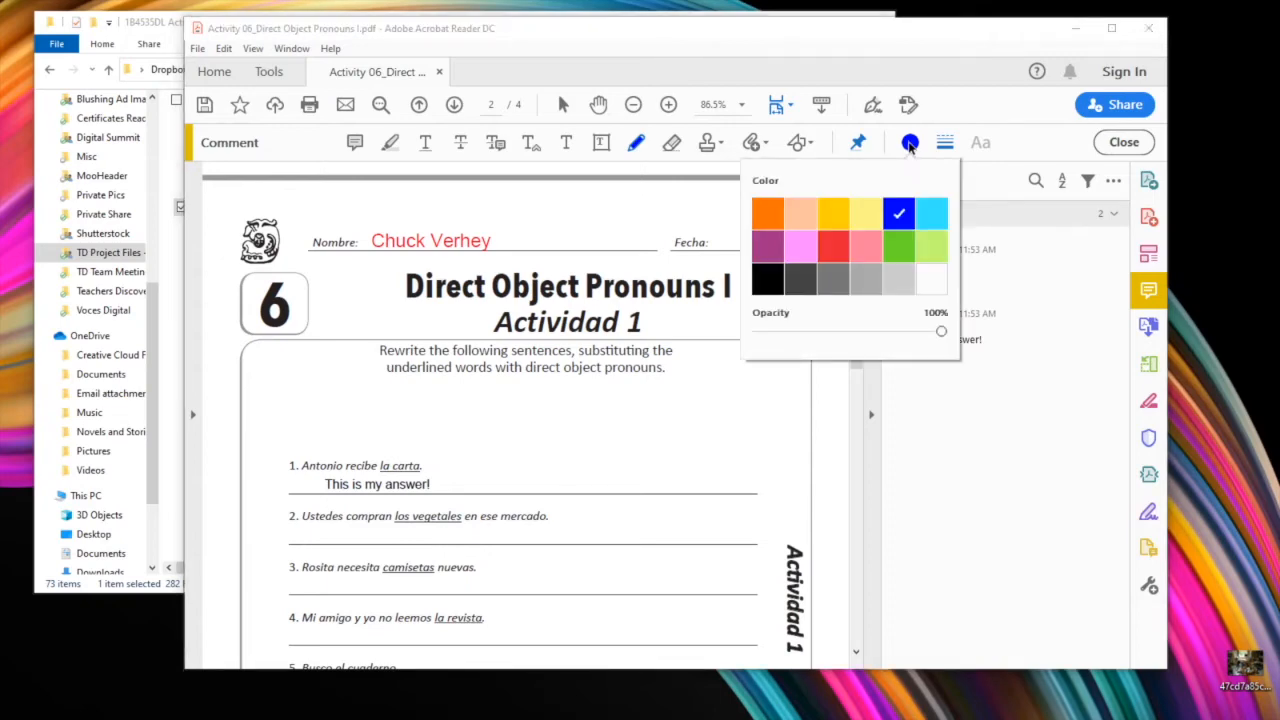
click(944, 142)
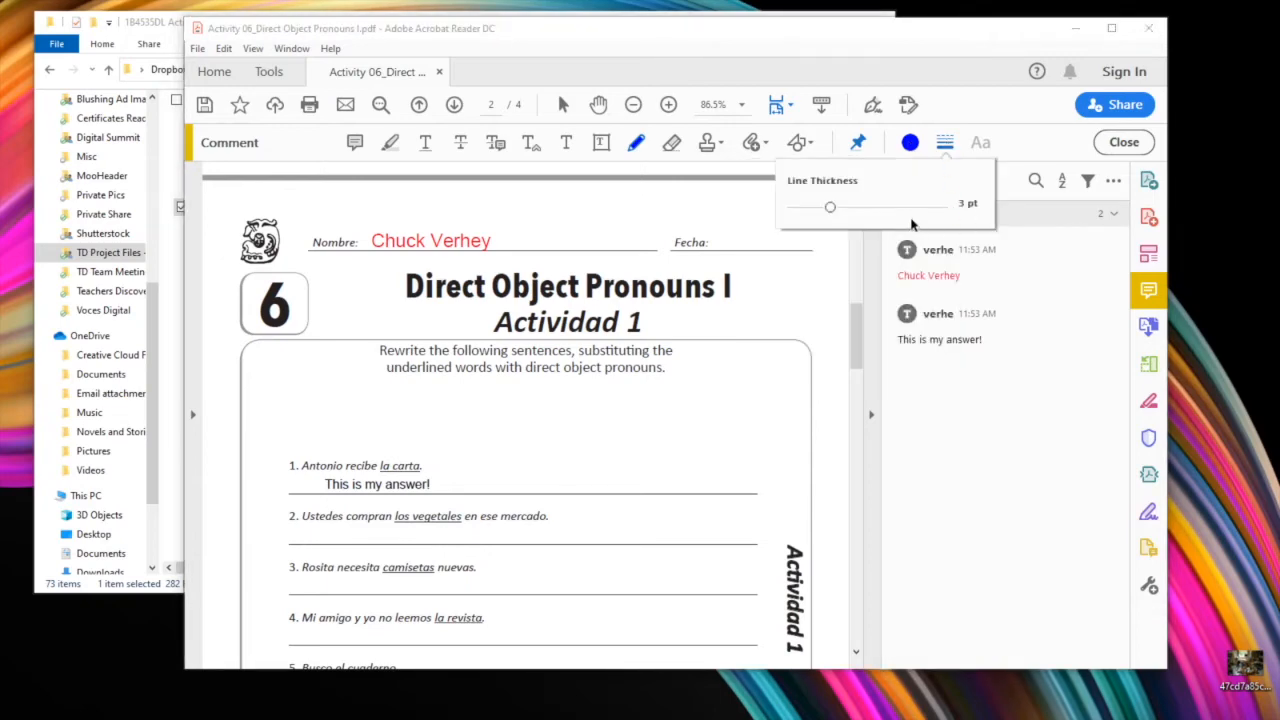
drag(829, 207, 845, 207)
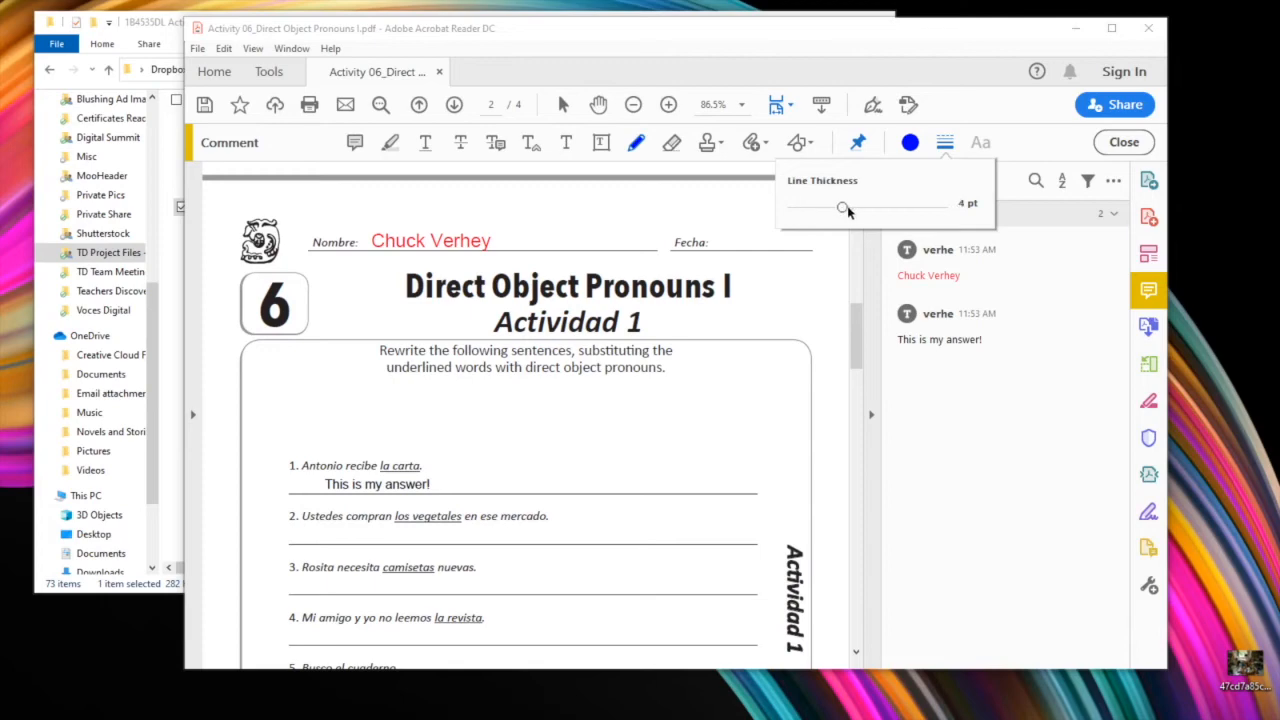
drag(843, 206, 818, 206)
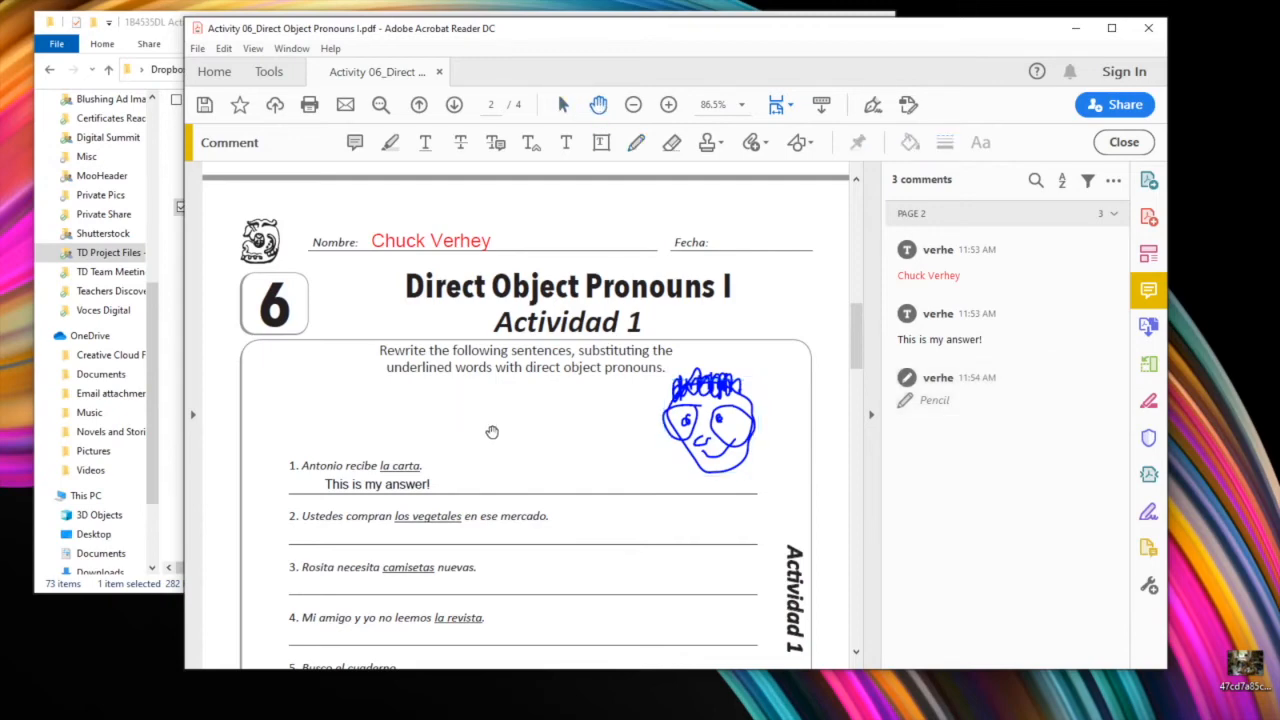
mouse_move(499, 428)
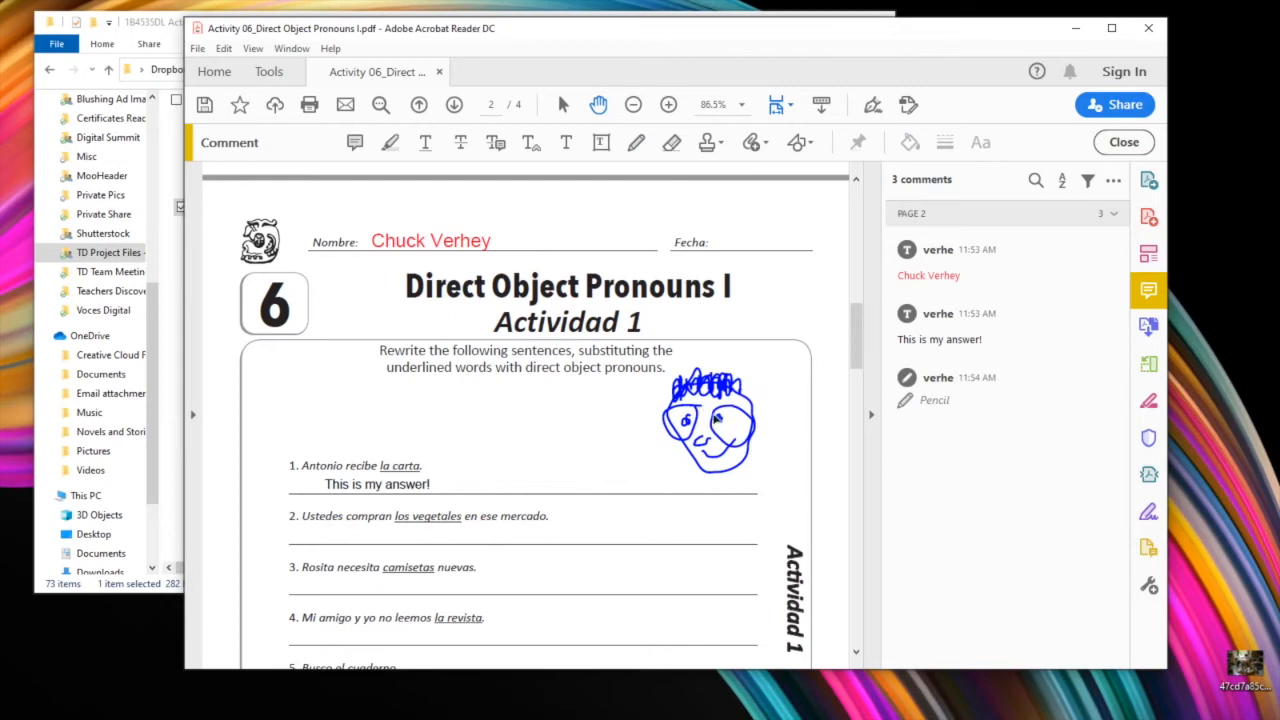
mouse_move(765, 368)
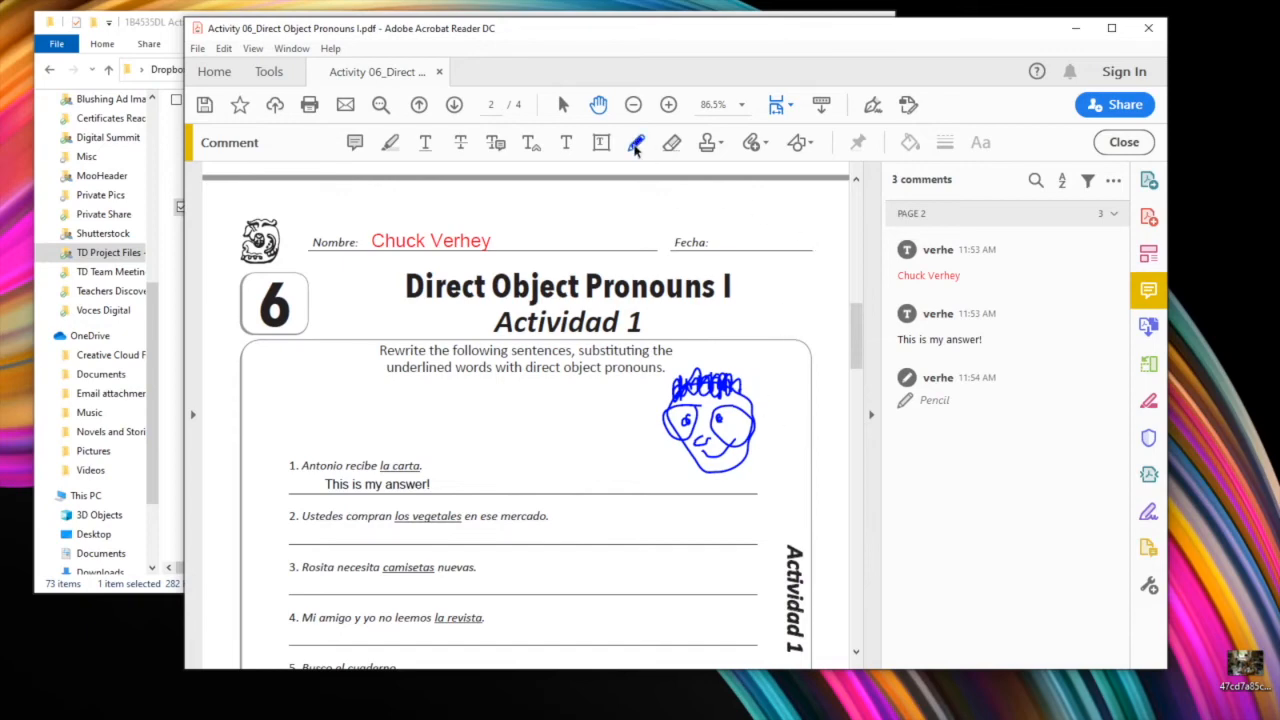
- Reactivate the blue freehand pencil tool for drawing the circle
click(637, 142)
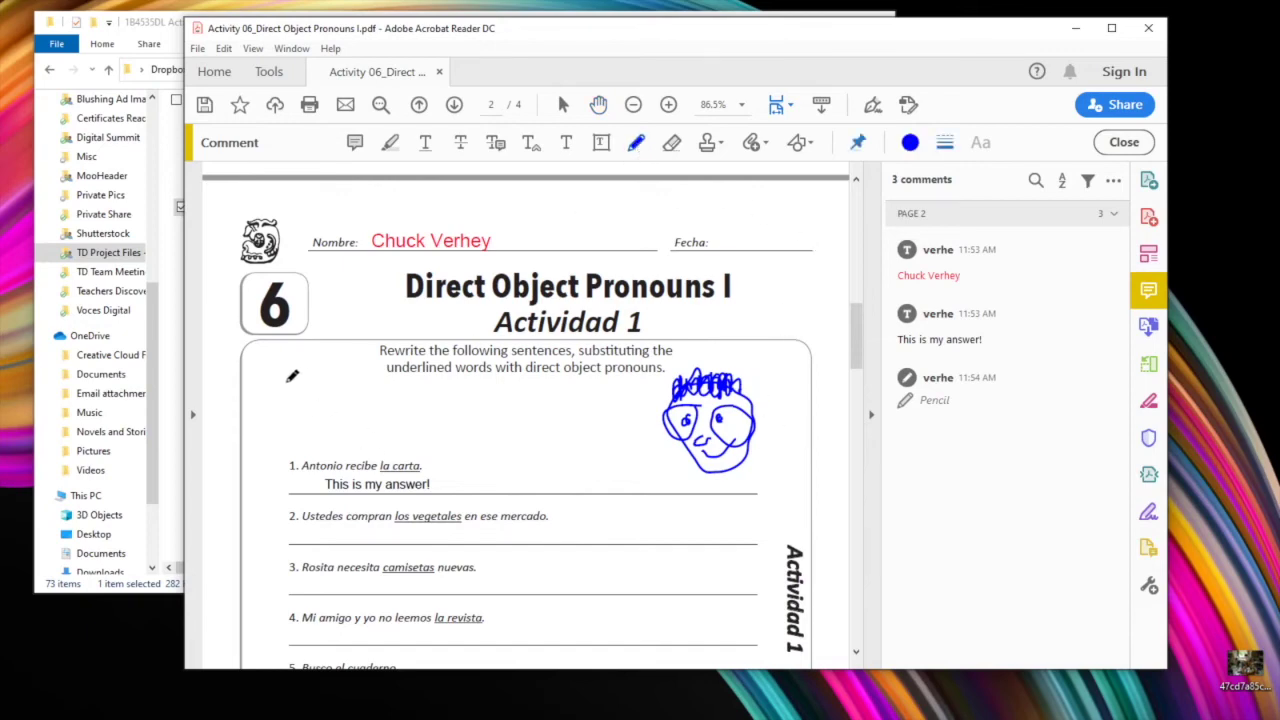
mouse_move(306, 371)
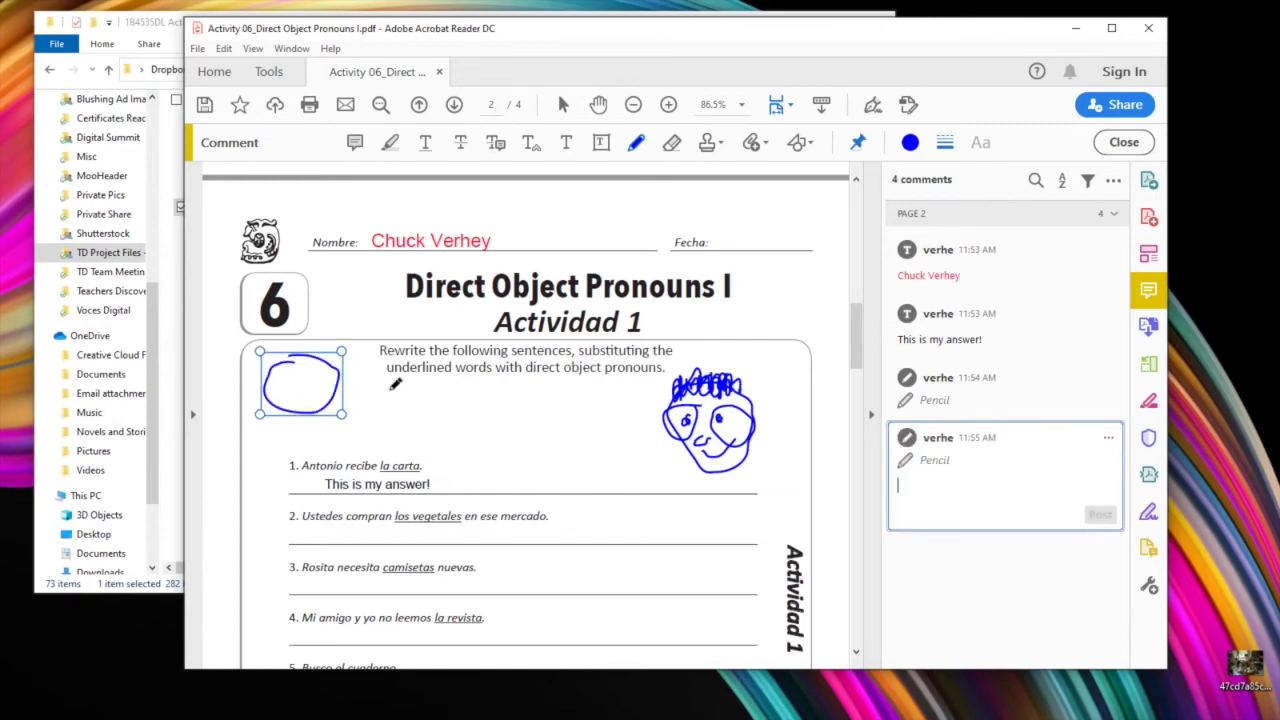
mouse_move(392, 413)
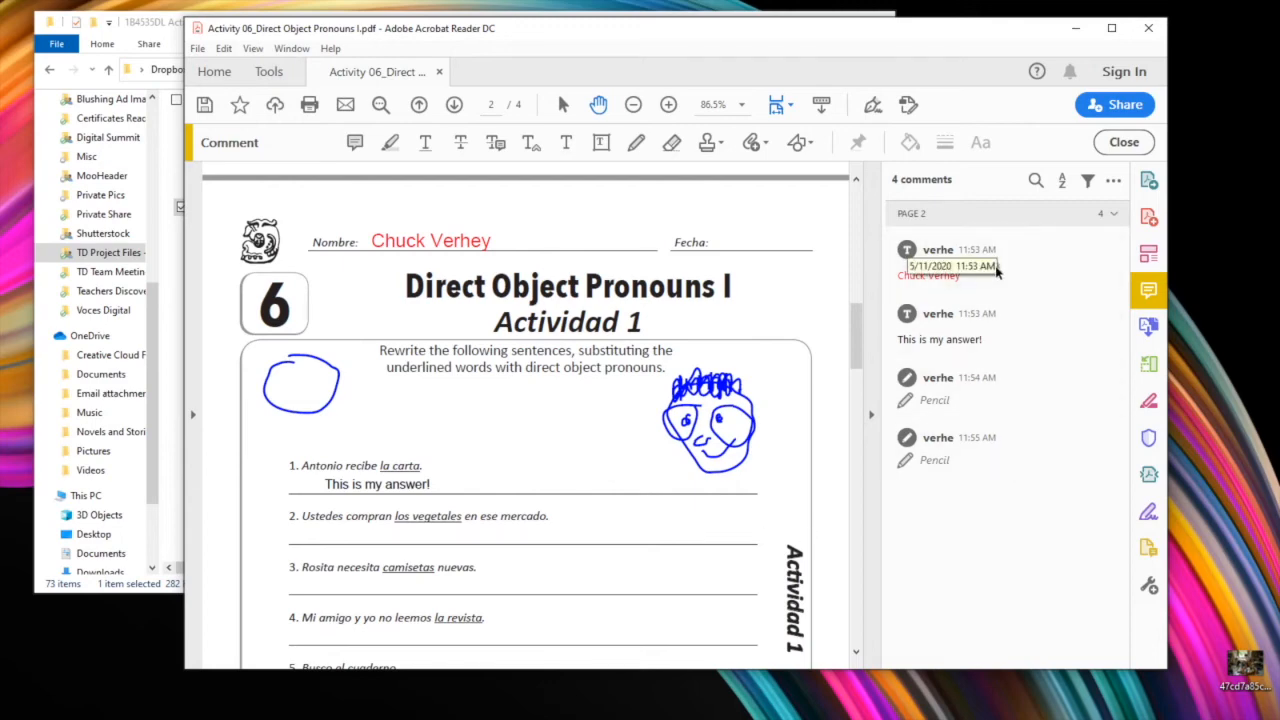
- Post the reply 'This is the right answer!' on the 'This is my answer!' comment
click(955, 265)
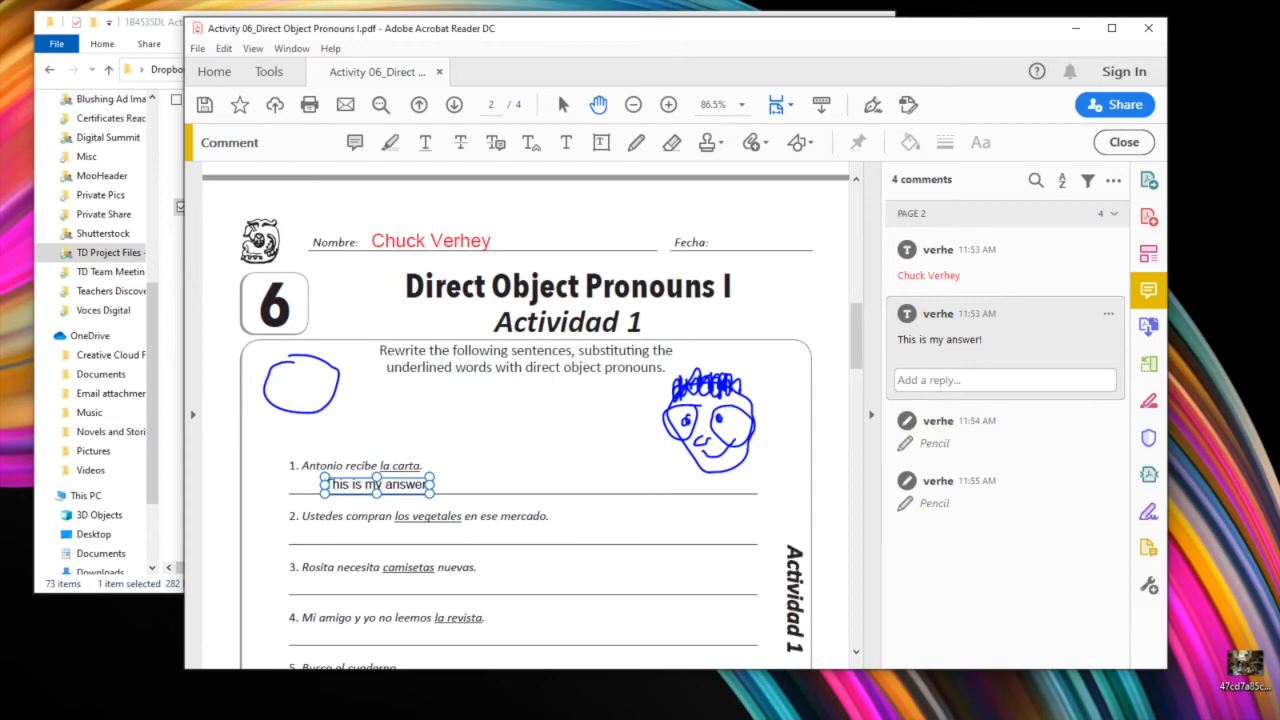
text(This is the right answer!)
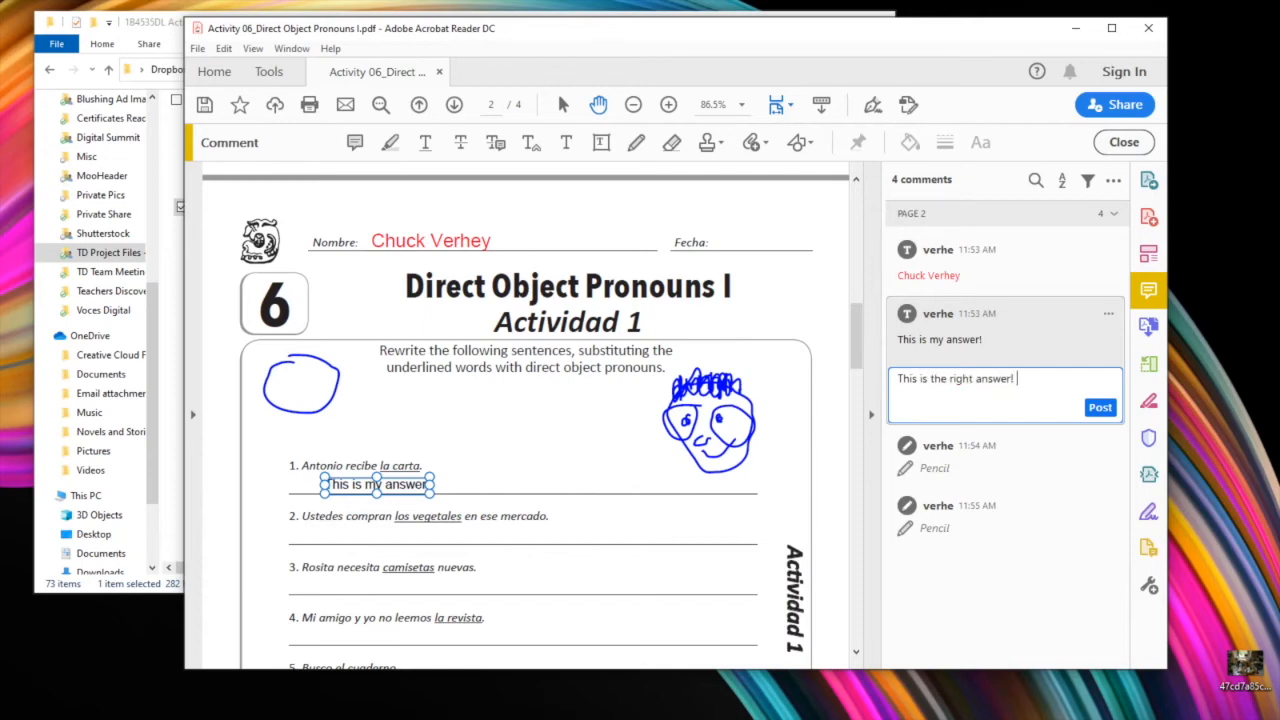
click(1099, 407)
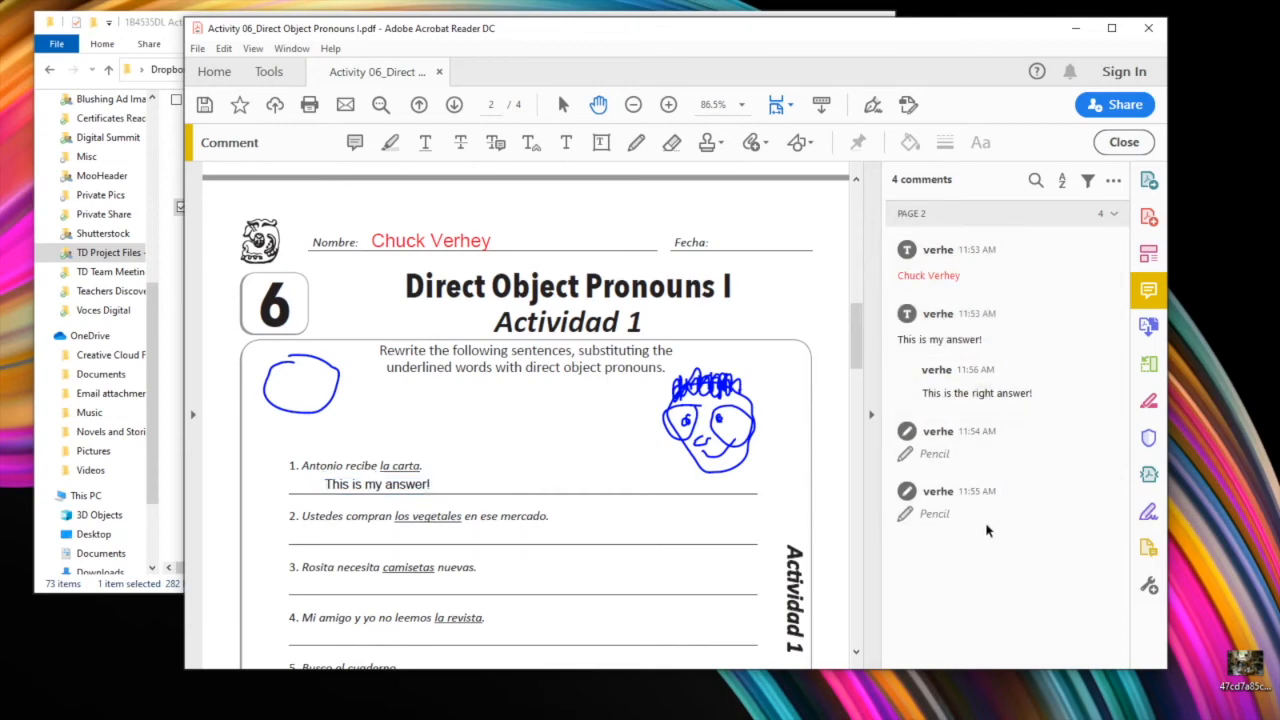
mouse_move(972, 394)
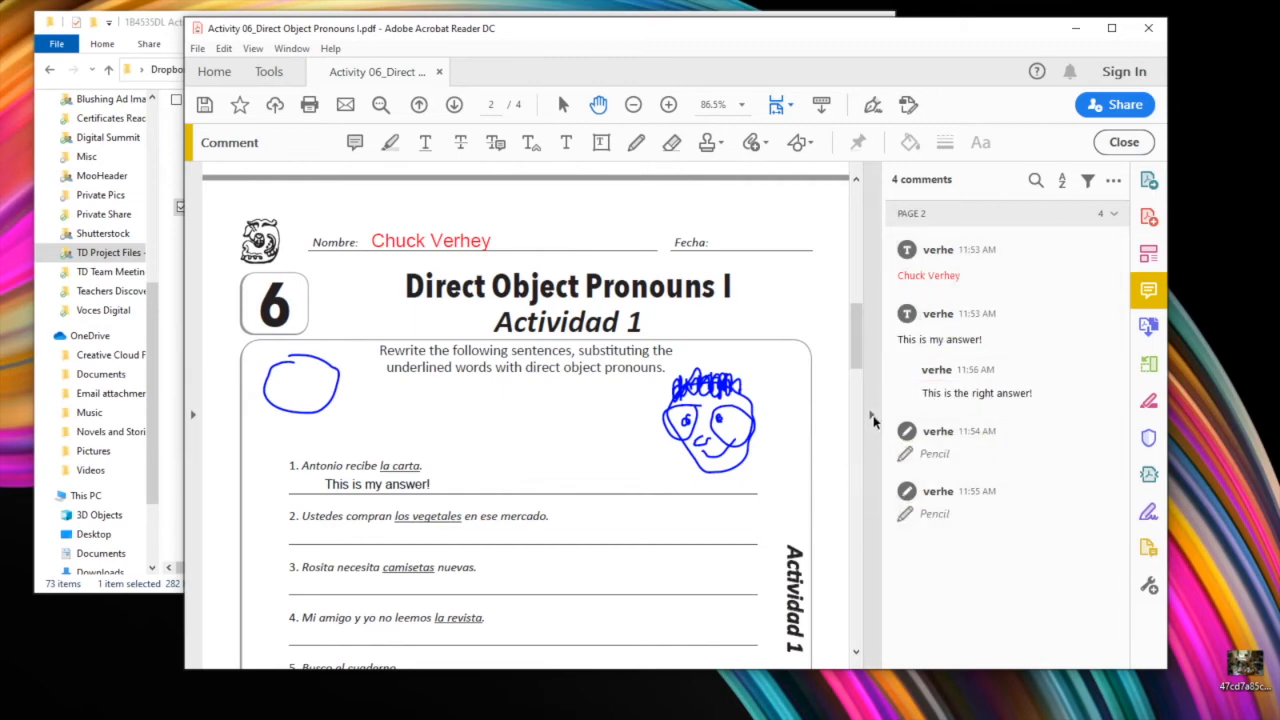
click(667, 104)
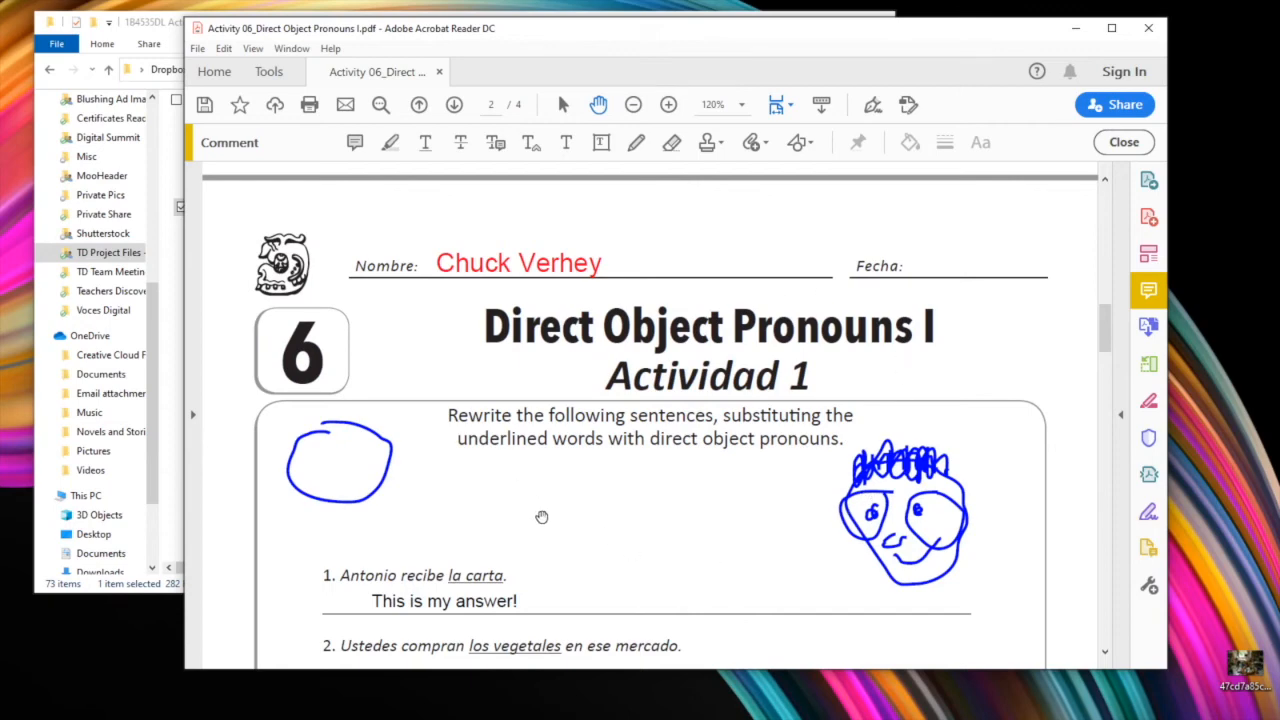
mouse_move(753, 577)
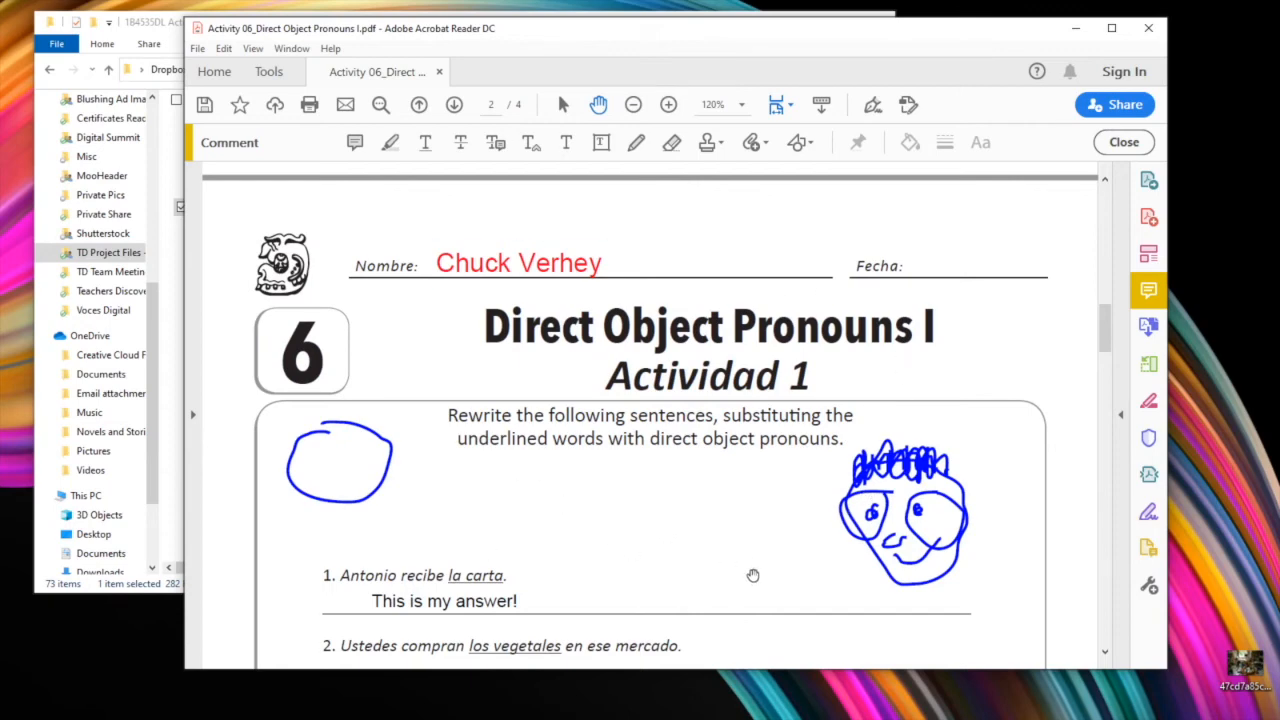
mouse_move(1122, 422)
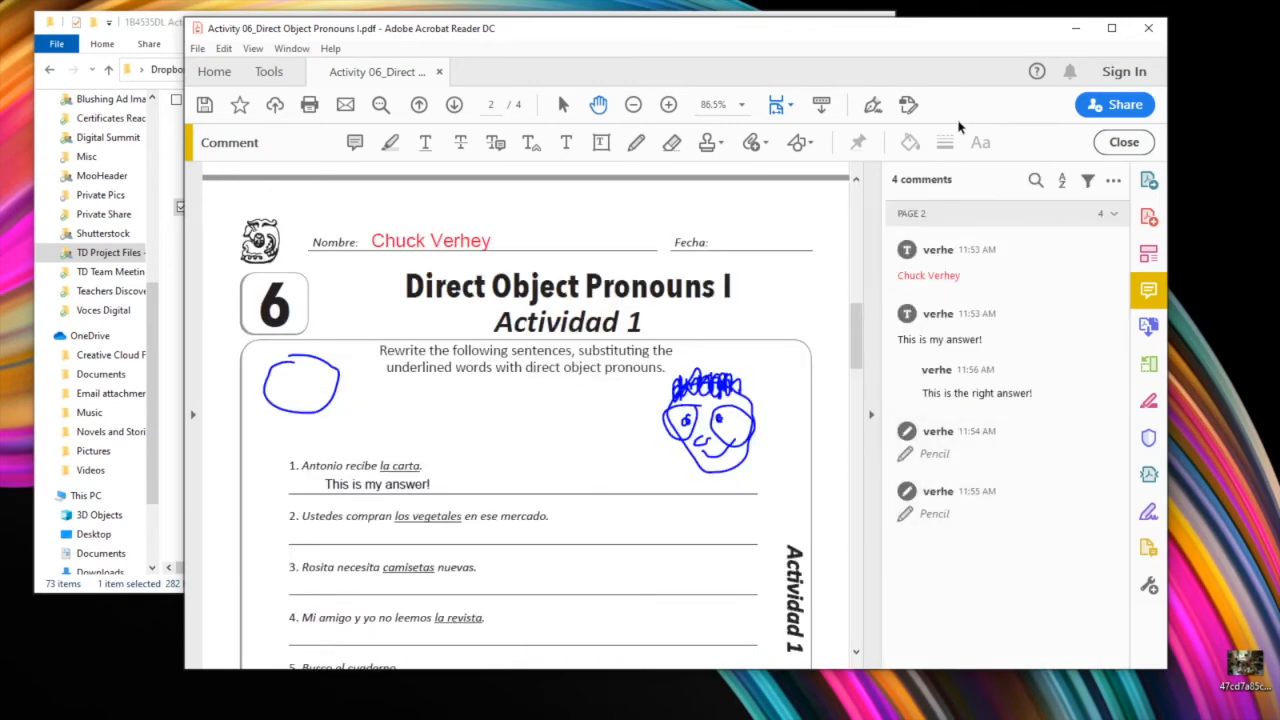
mouse_move(980, 197)
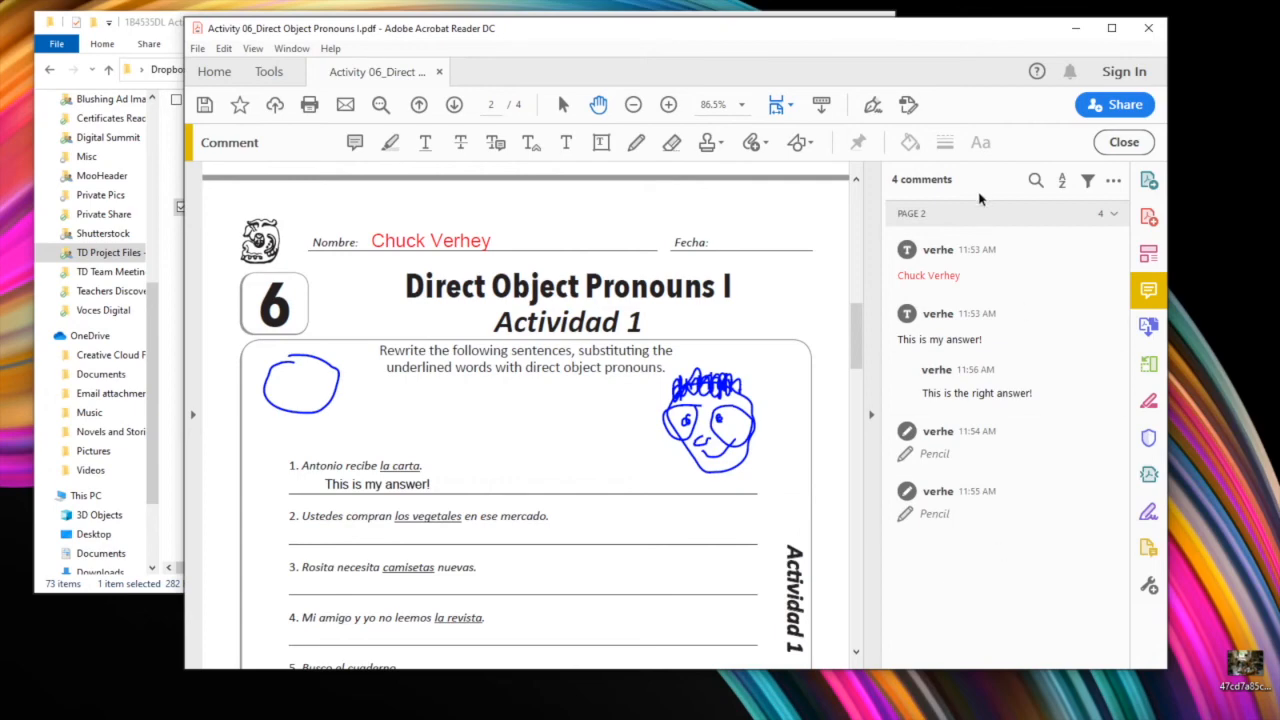
mouse_move(1045, 197)
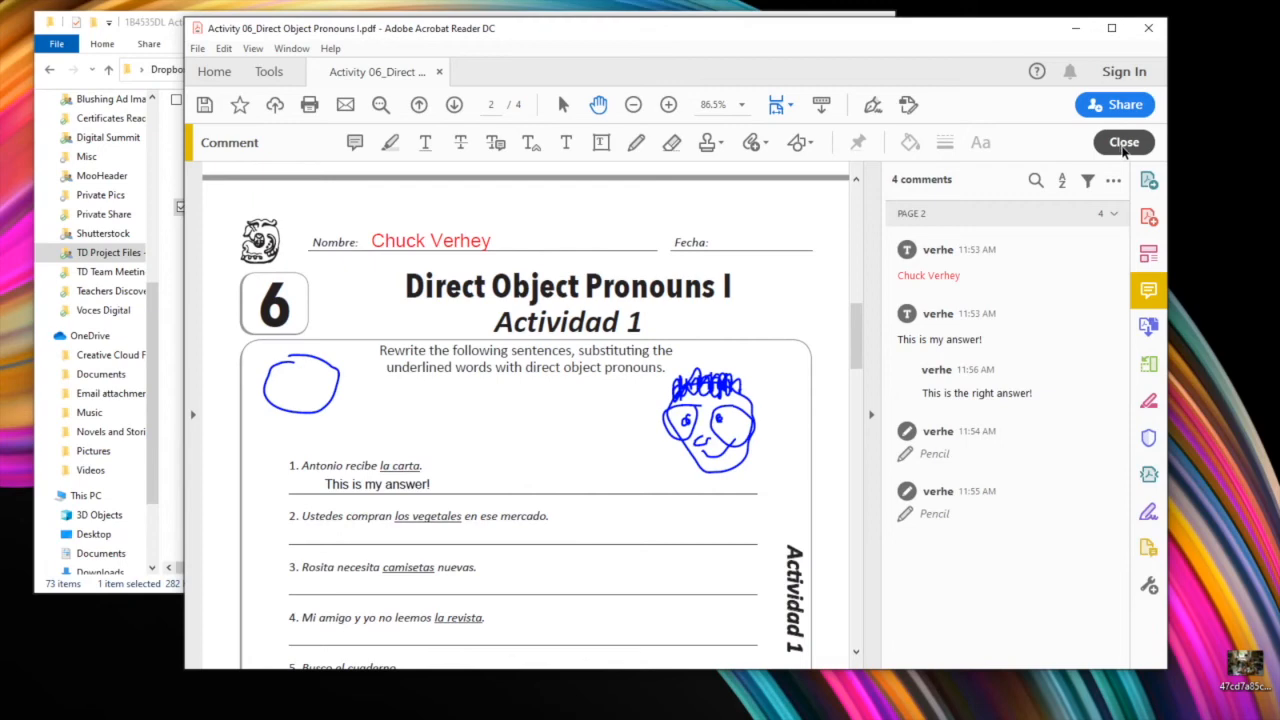
- Close the Comment toolbar to view the annotated worksheet without comment tools
click(1123, 142)
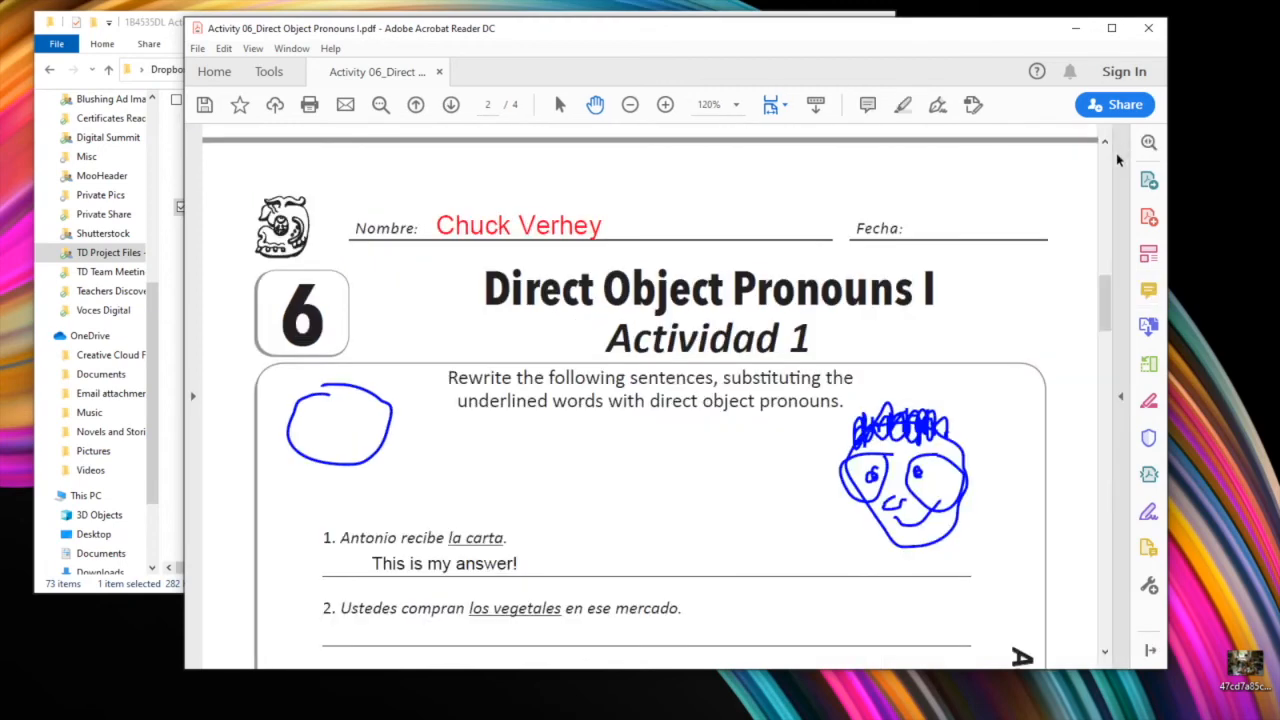
mouse_move(1019, 331)
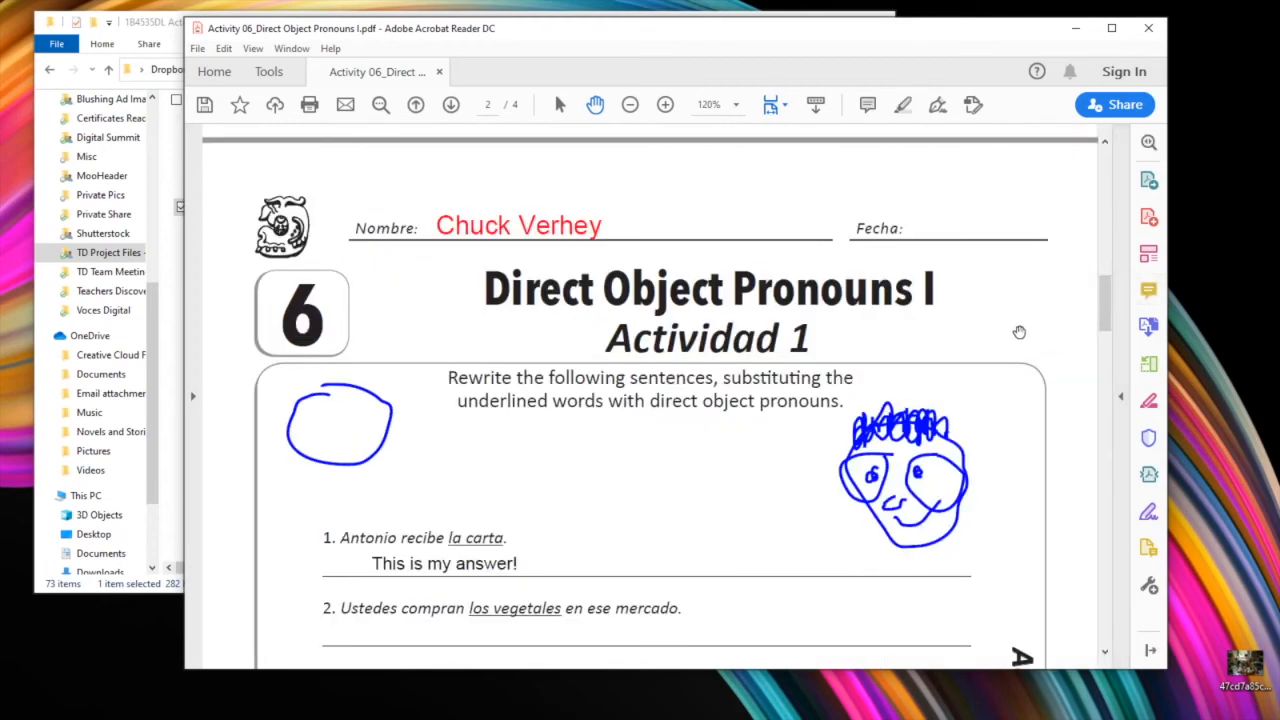
mouse_move(748, 288)
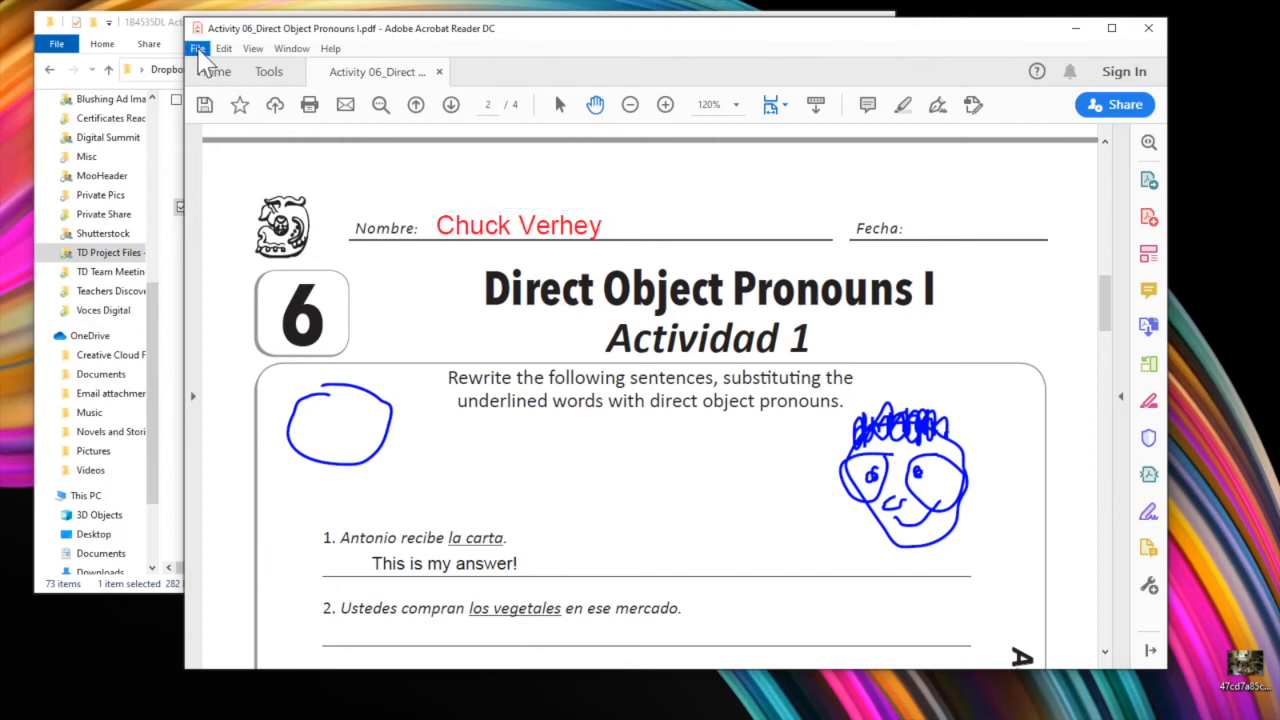
- Save the worksheet as 'My Homework.pdf' in Downloads via File > Save As
click(197, 48)
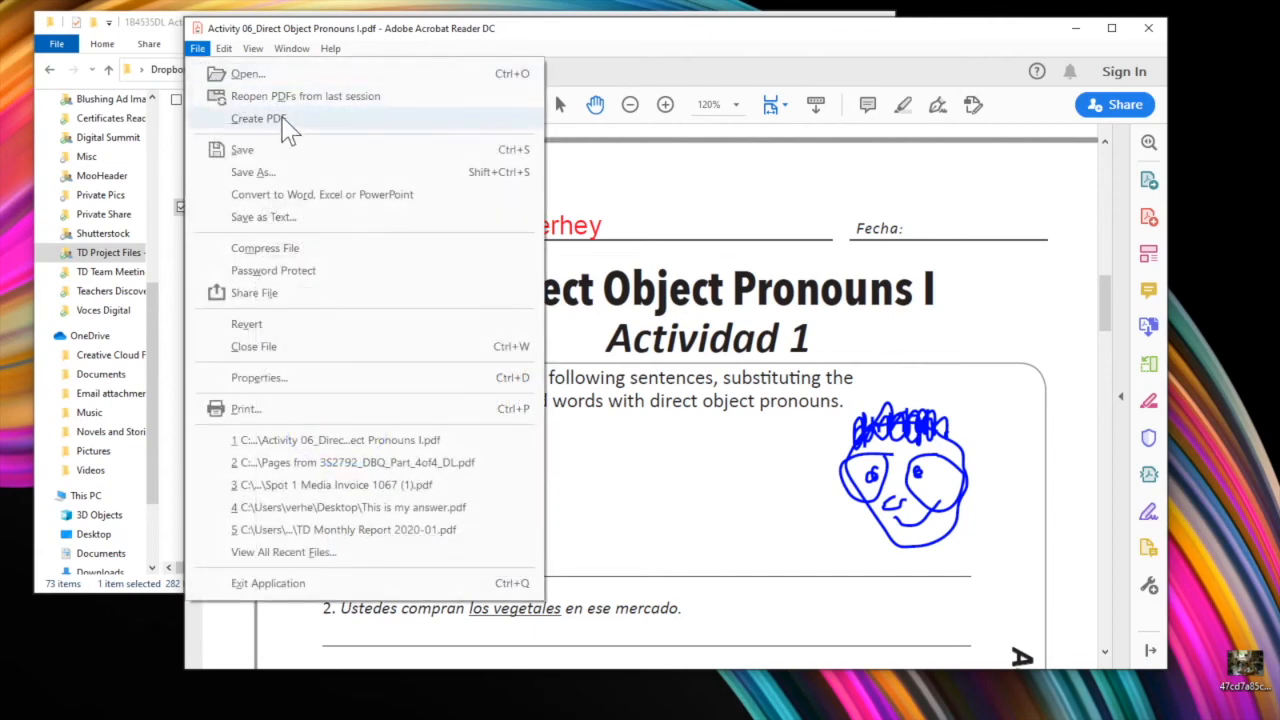
mouse_move(251, 172)
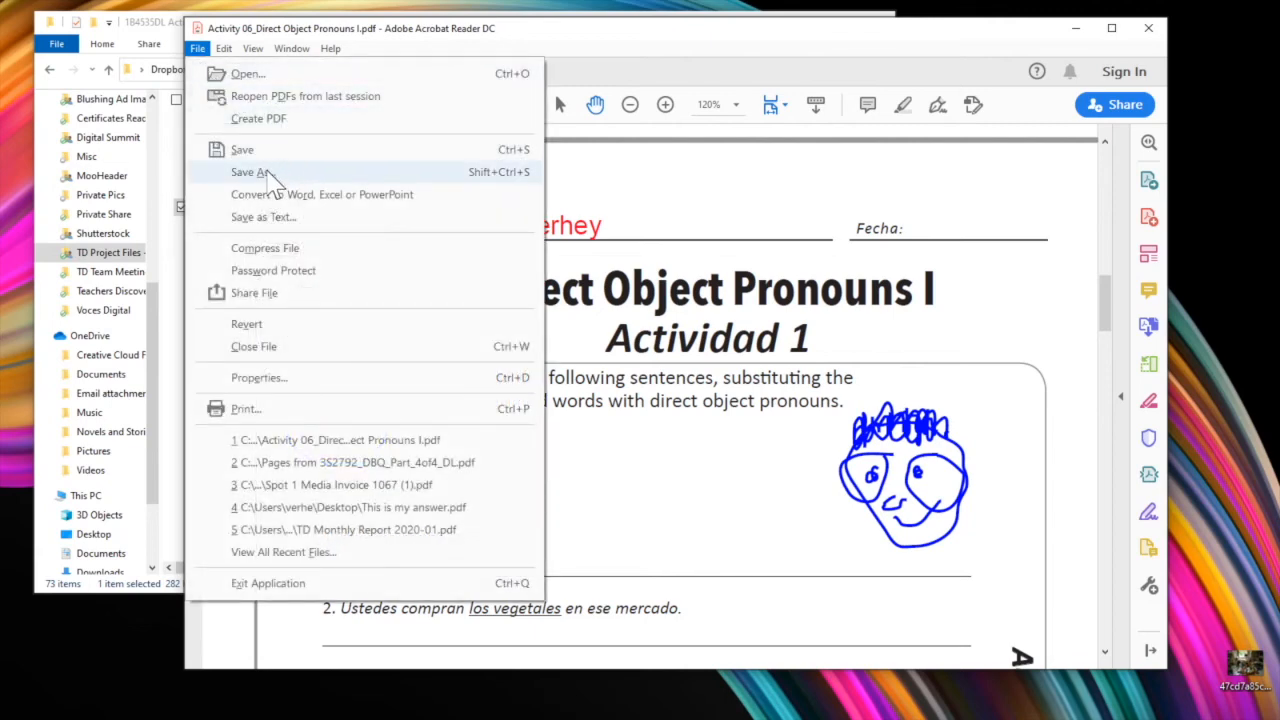
click(251, 172)
text(My Homework)
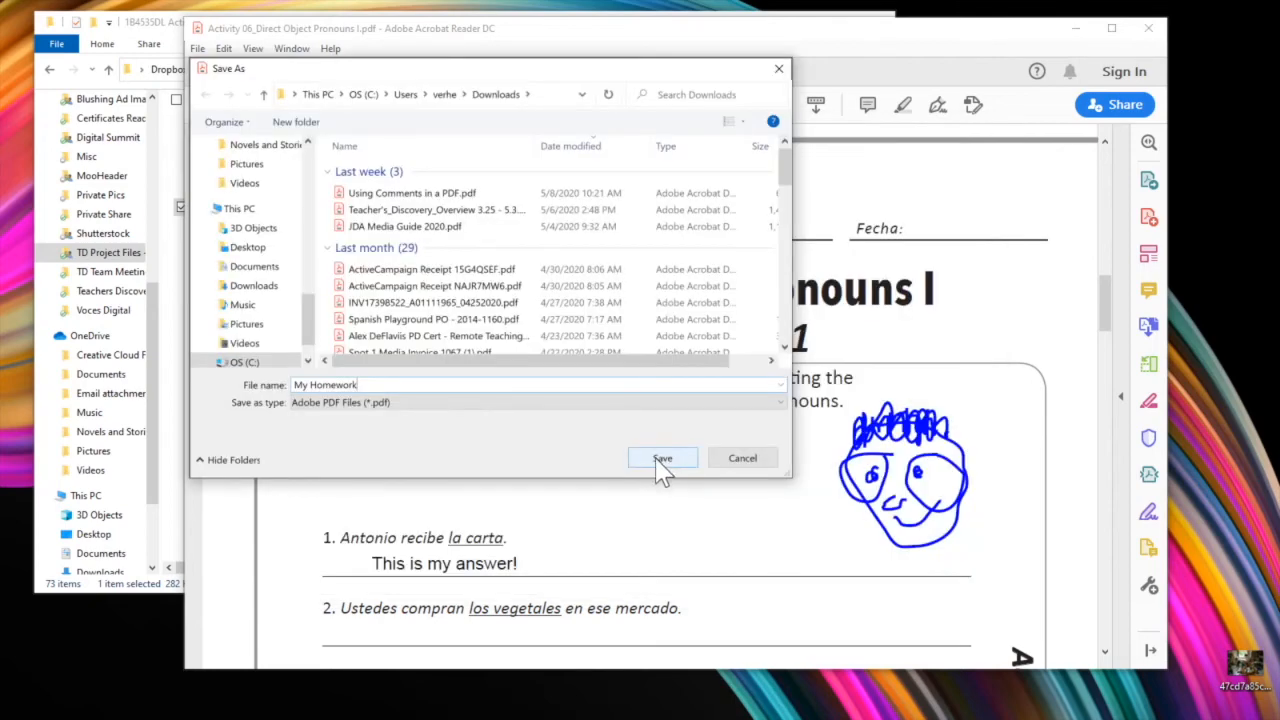
click(662, 457)
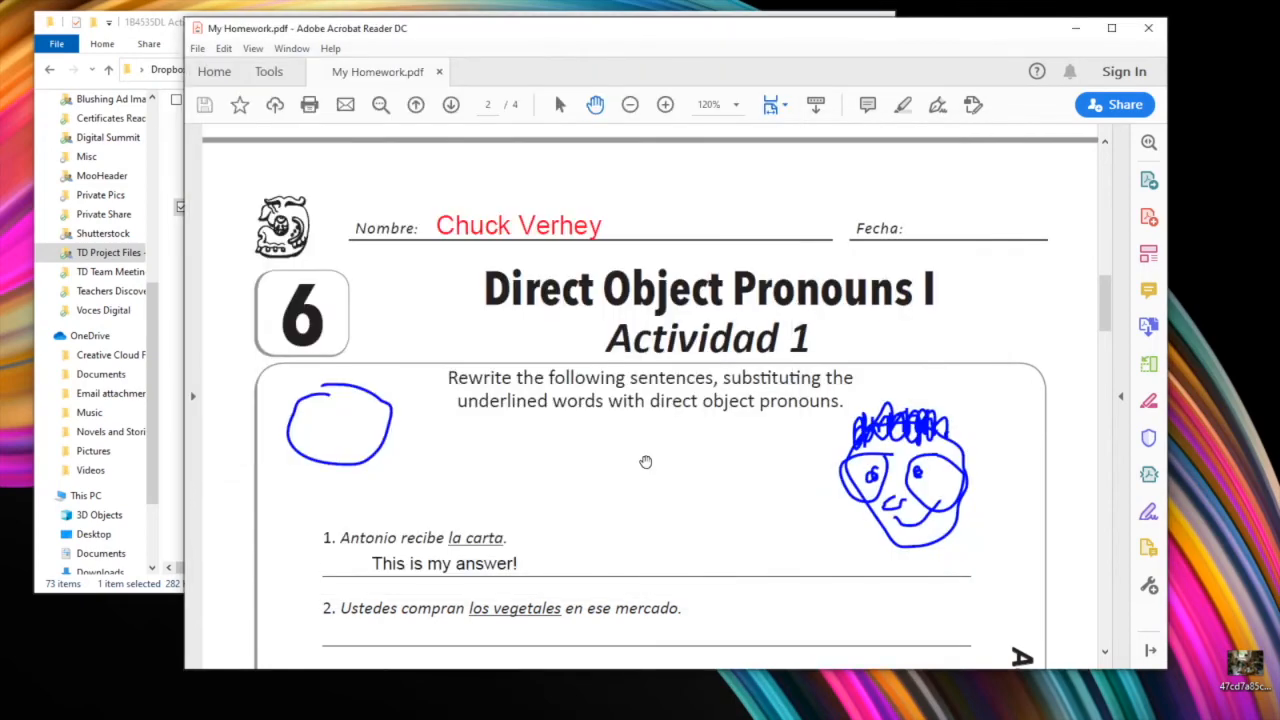